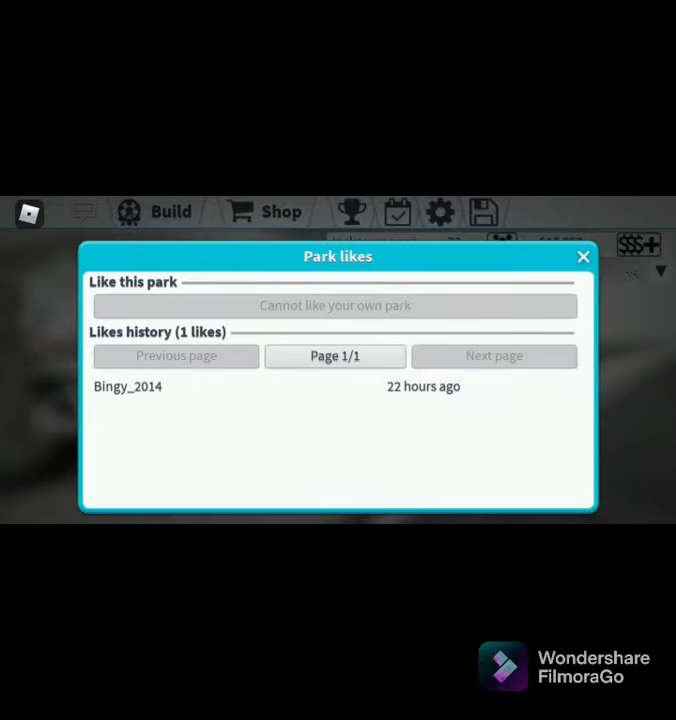
- Close the Park likes window to view the walled dining area
left_click(584, 257)
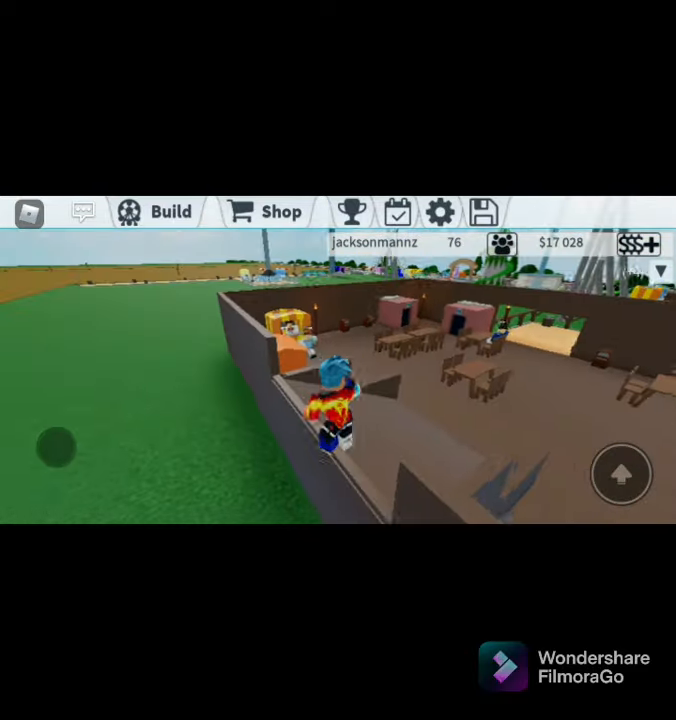
left_click(170, 211)
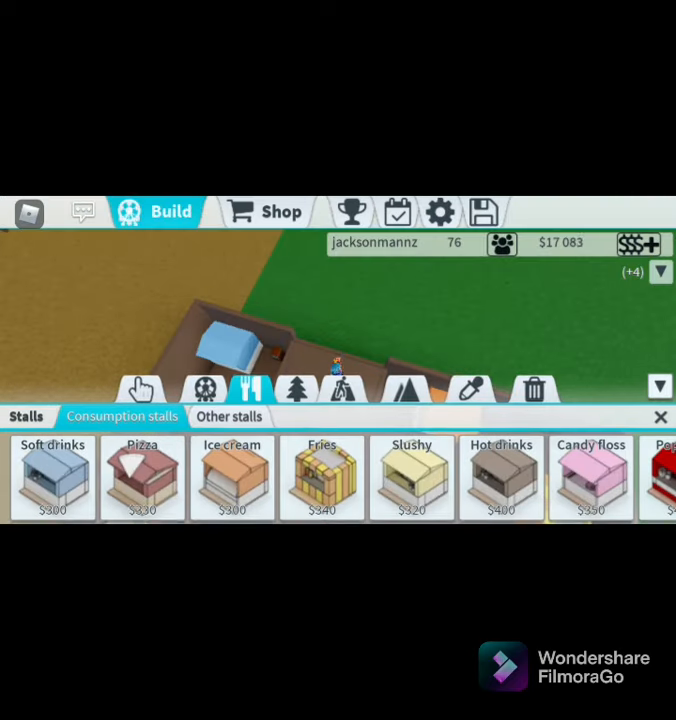
left_click(345, 389)
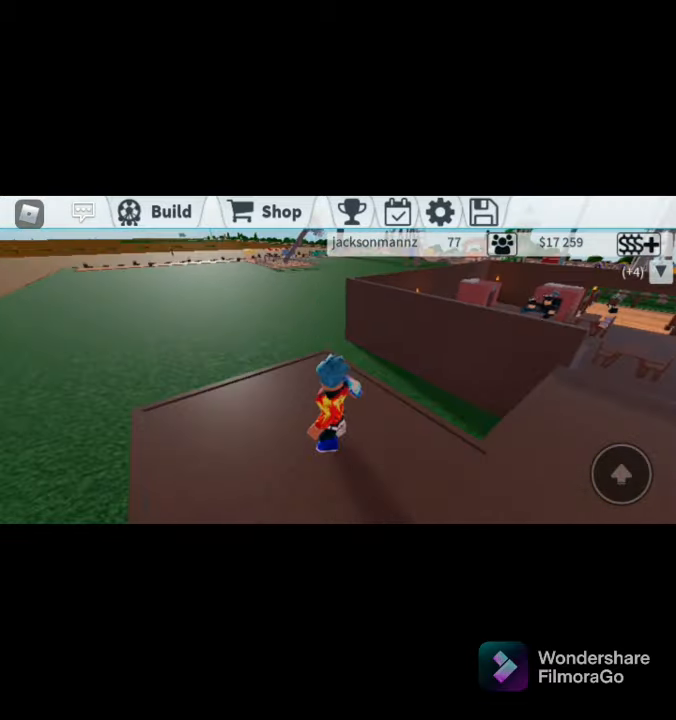
- Place a path piece outside the food area and confirm its placement
left_click(170, 211)
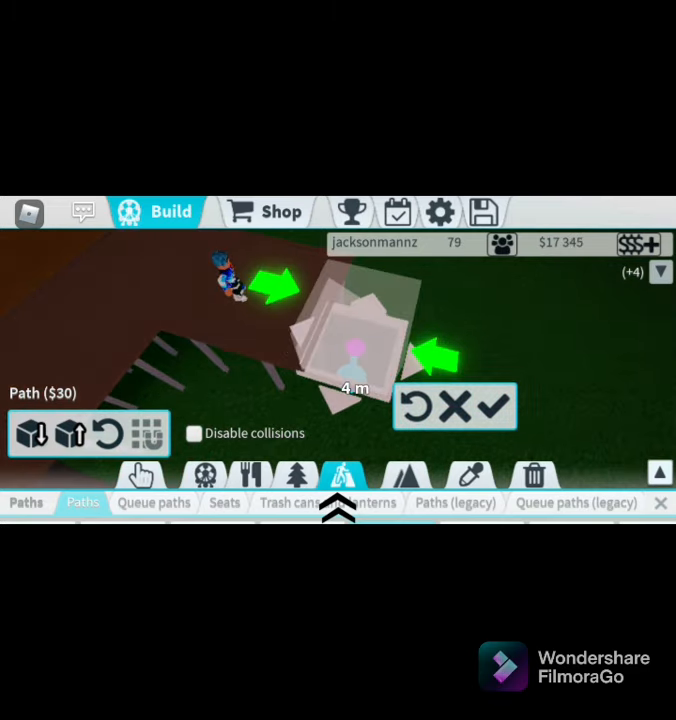
left_click(479, 406)
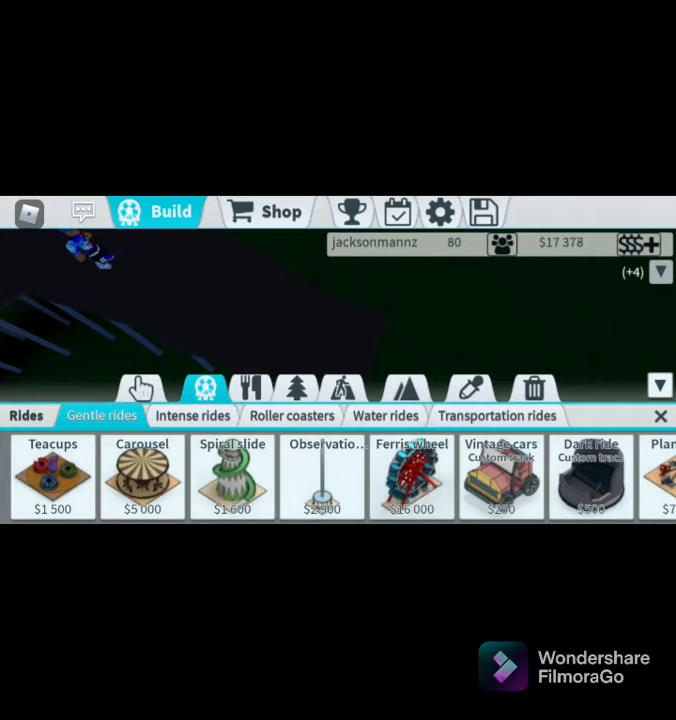
- Choose Vintage cars from Gentle rides to open its Coaster builder
left_click(385, 415)
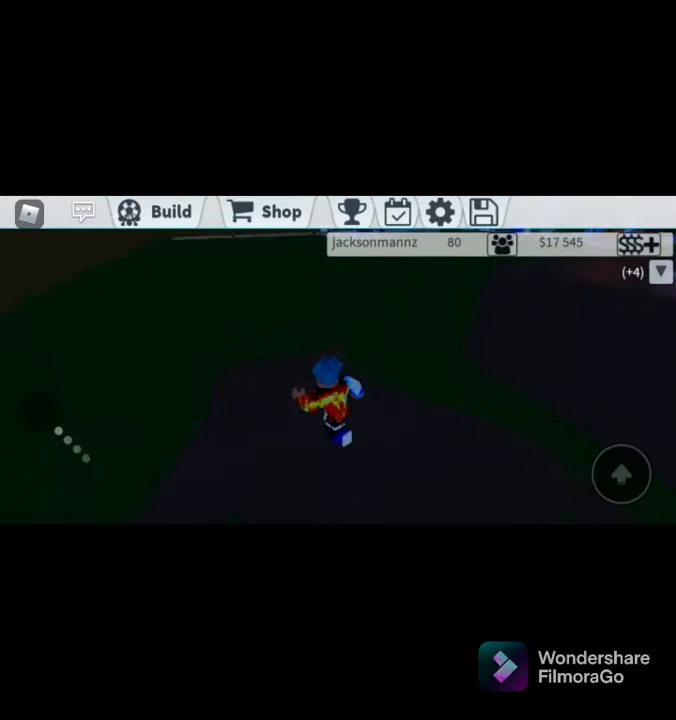
left_click(158, 211)
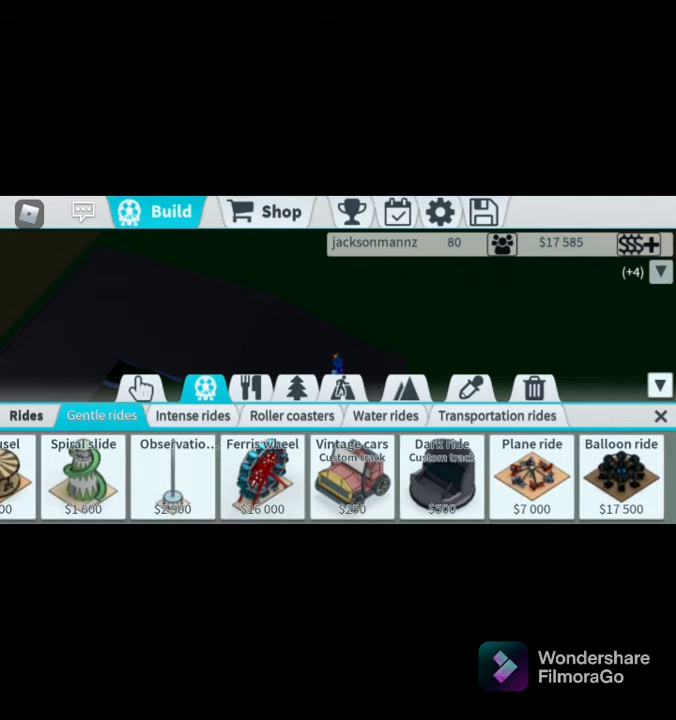
left_click(192, 415)
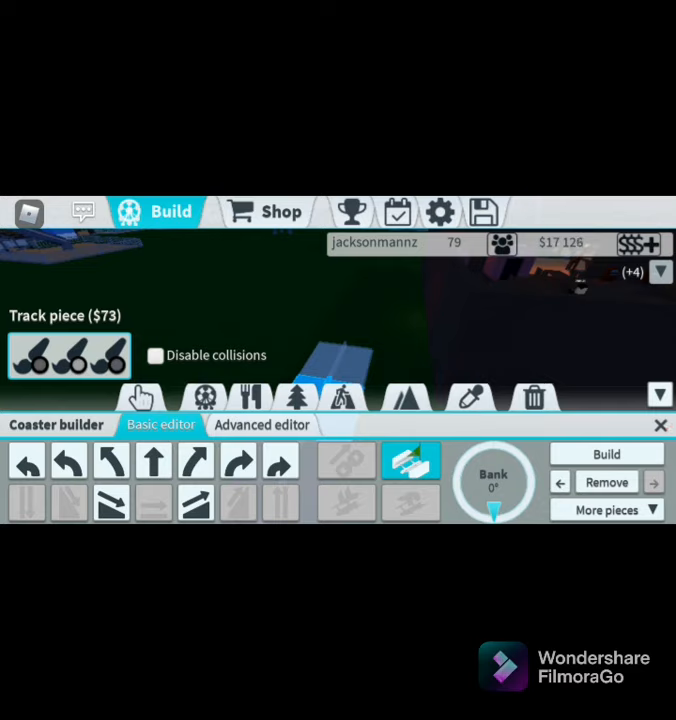
- Start the Vintage cars track with straight, downward-sloping and left-curve pieces
left_click(195, 503)
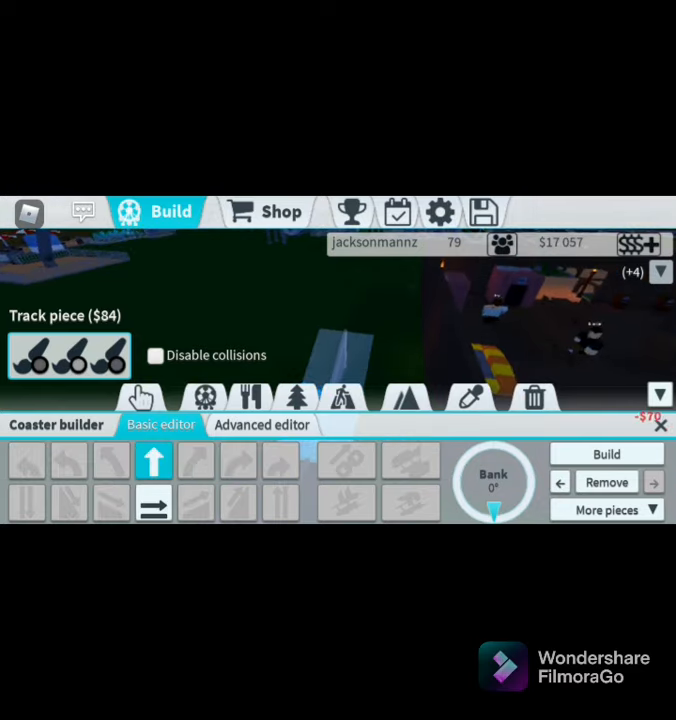
left_click(153, 503)
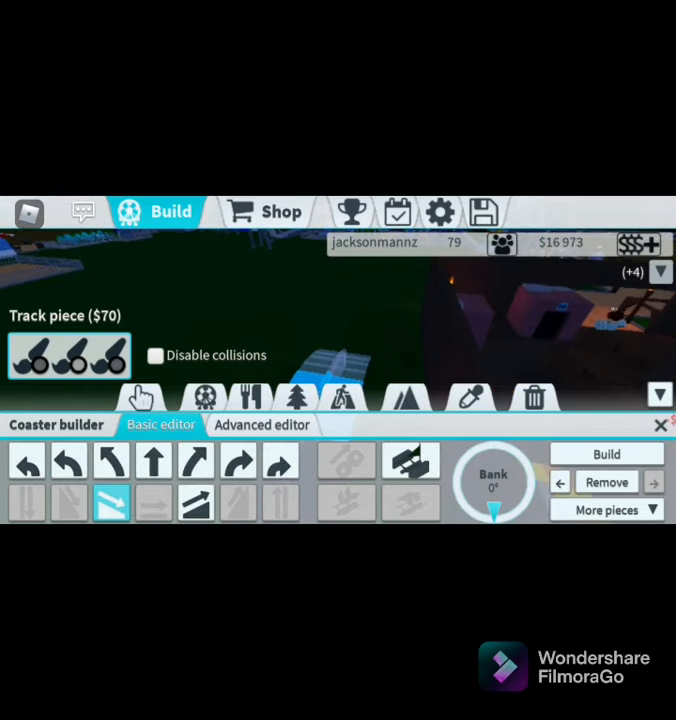
left_click(153, 461)
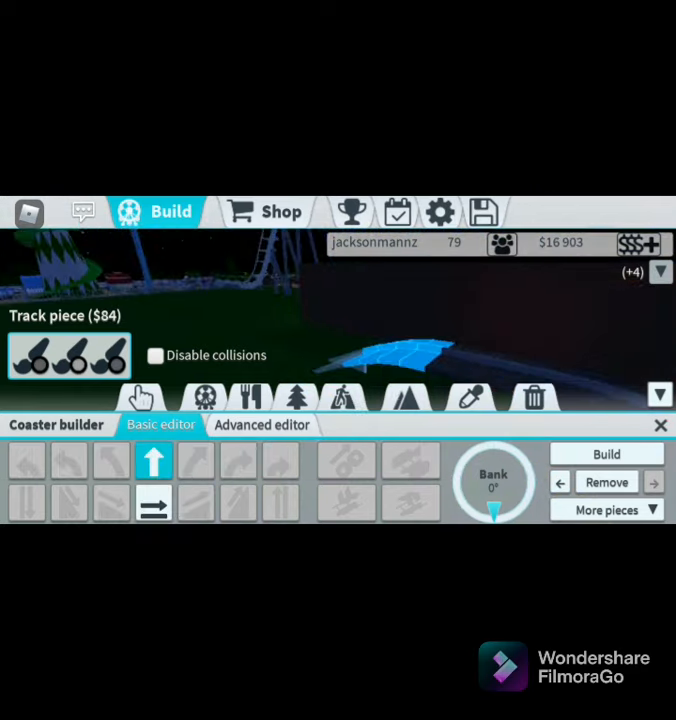
left_click(153, 503)
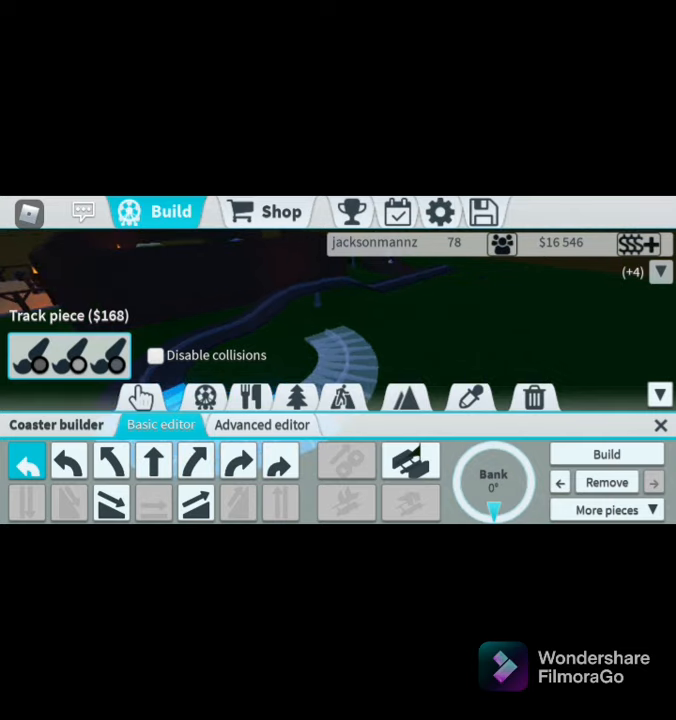
left_click(153, 461)
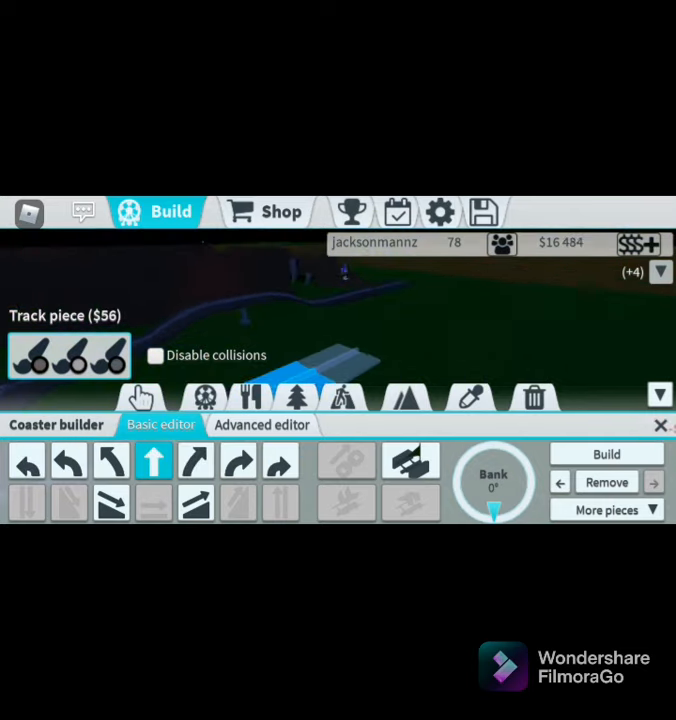
- Add three more straight pieces and two left curves to complete the track
left_click(606, 453)
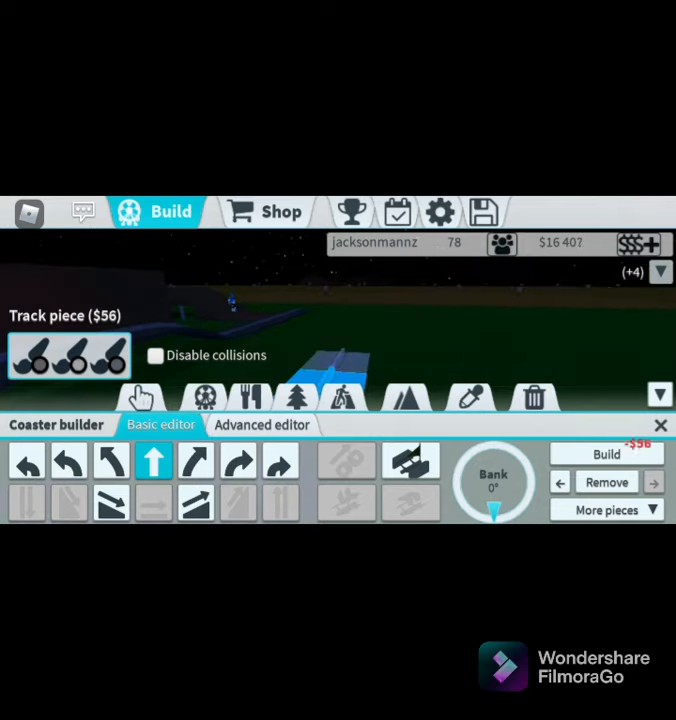
left_click(606, 454)
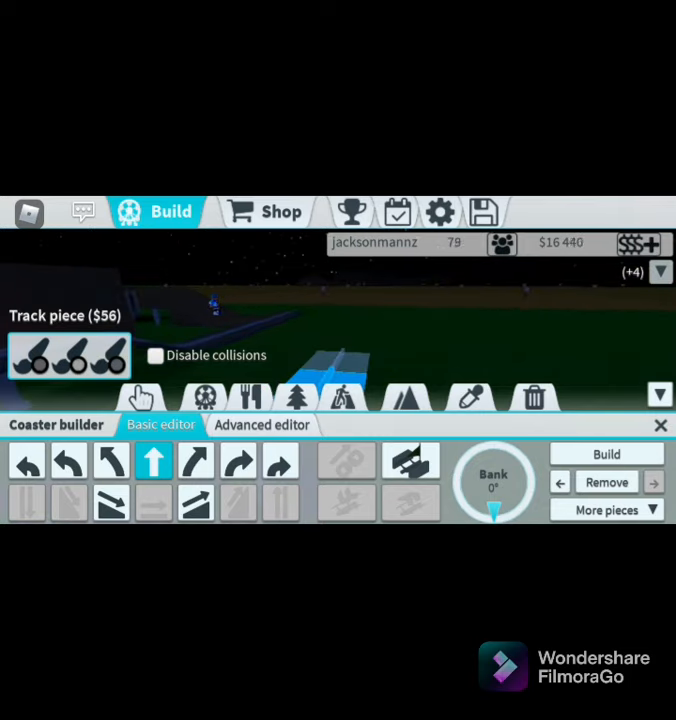
left_click(606, 454)
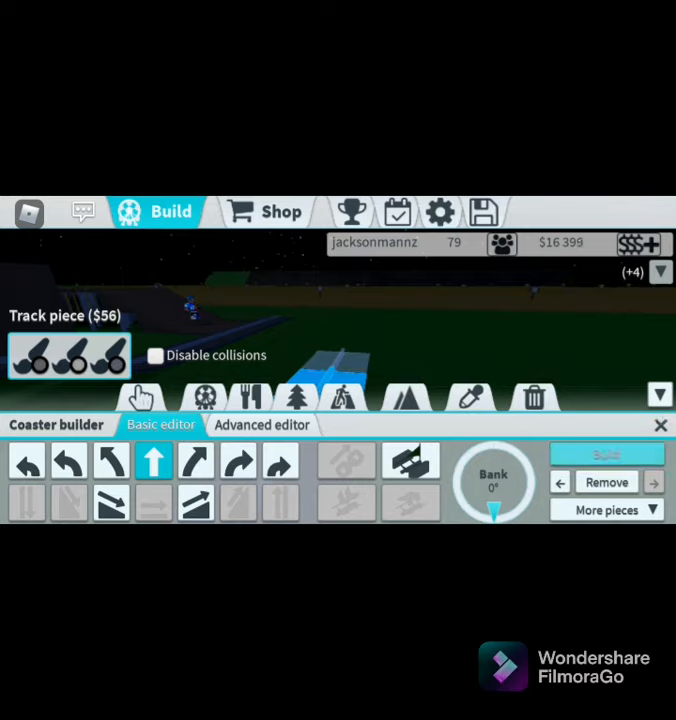
left_click(606, 454)
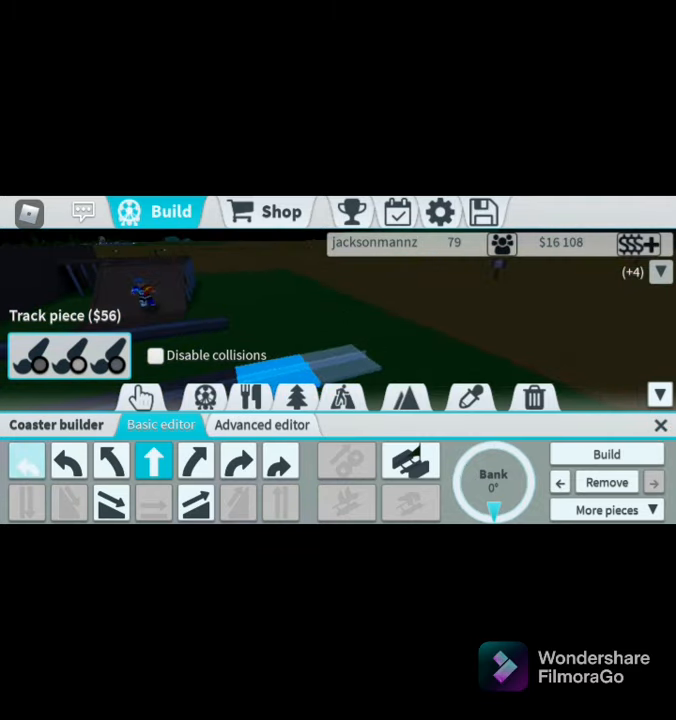
left_click(26, 462)
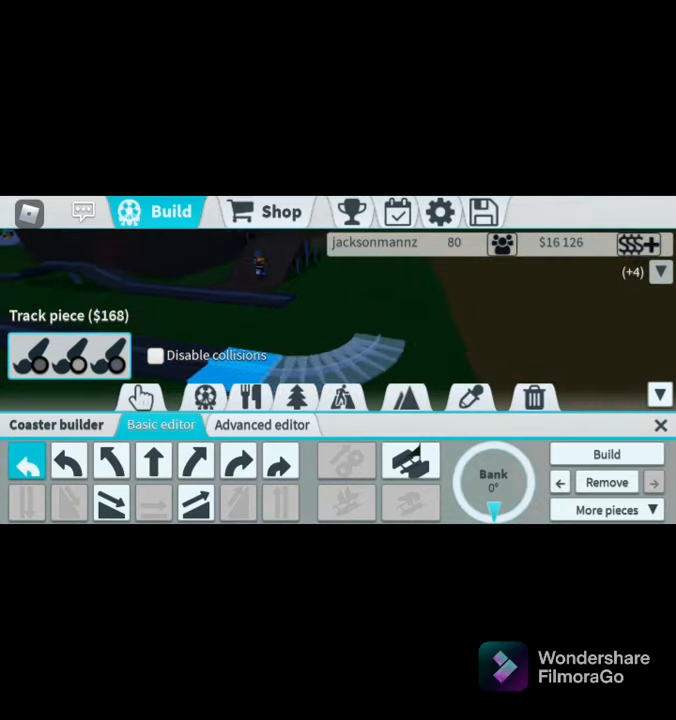
left_click(606, 454)
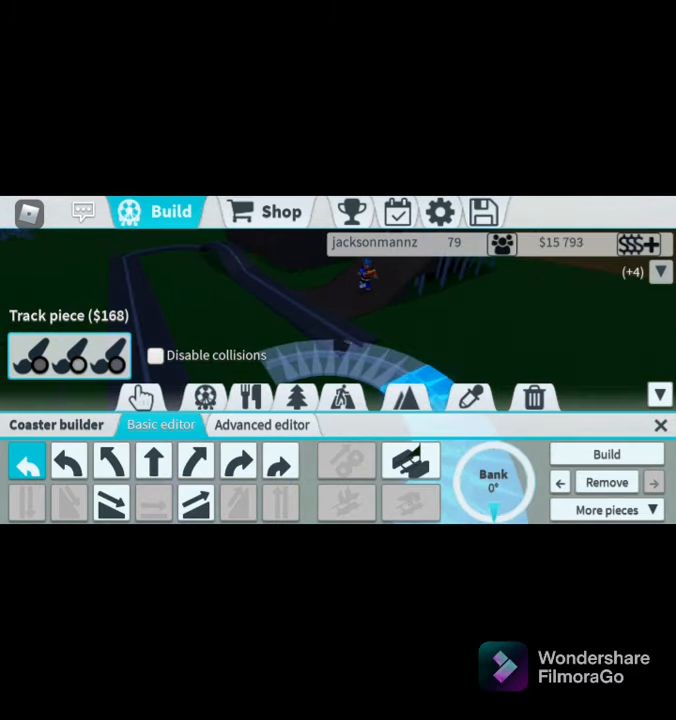
left_click(152, 462)
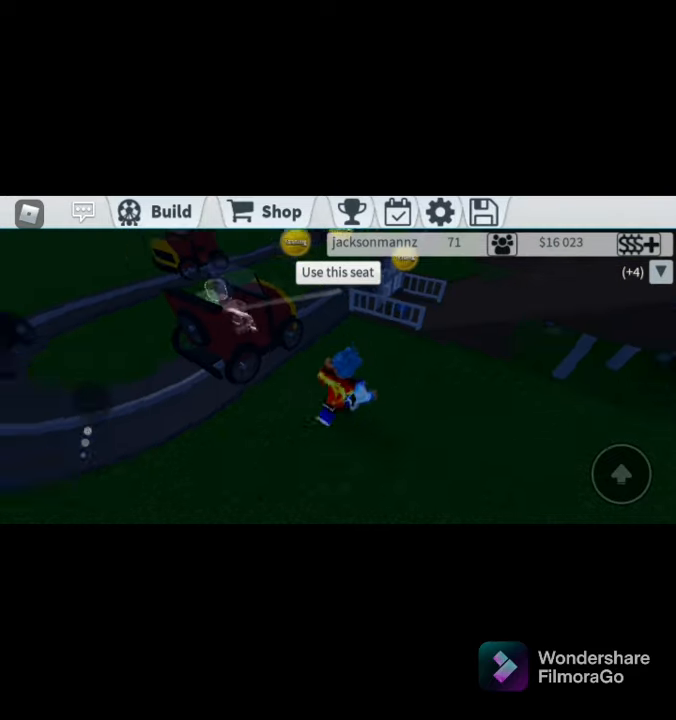
- Open Vintage cars to guests at $10 entry and claim the $1,750 daily bonus
left_click(171, 211)
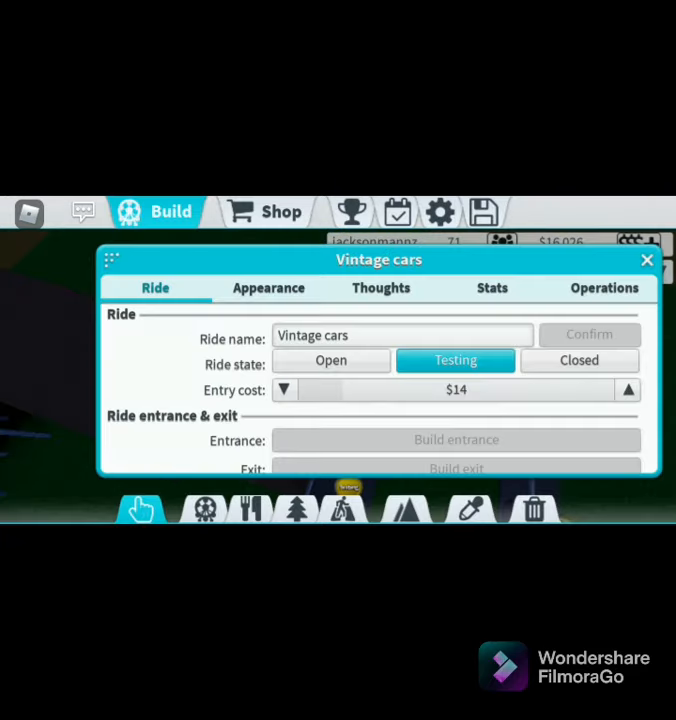
left_click(330, 360)
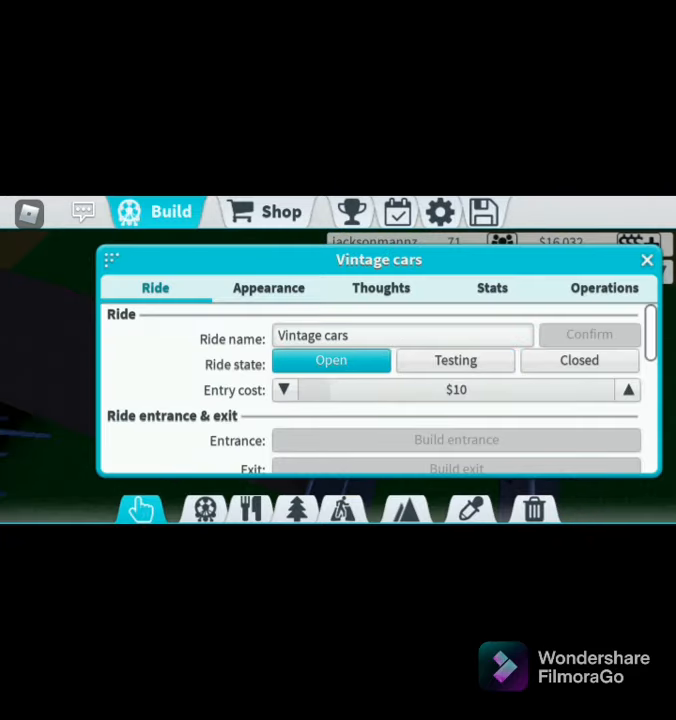
left_click(647, 260)
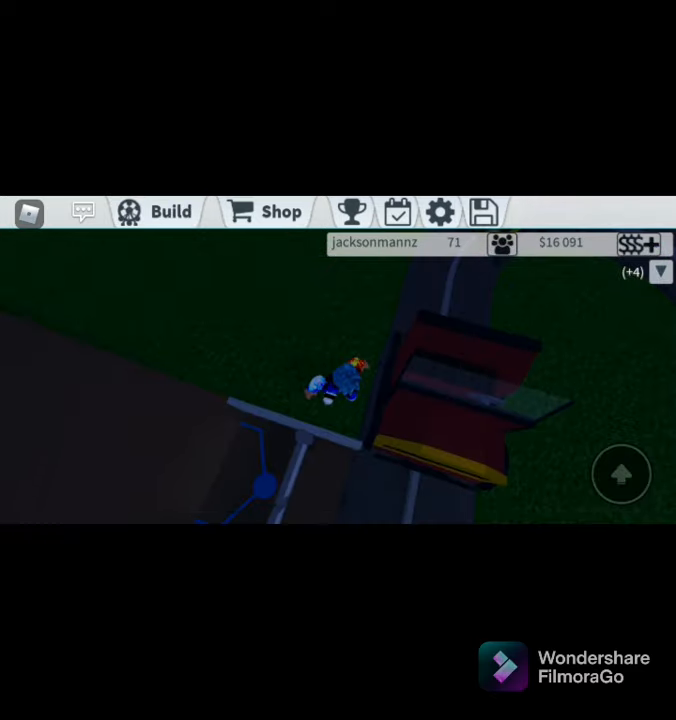
left_click(396, 211)
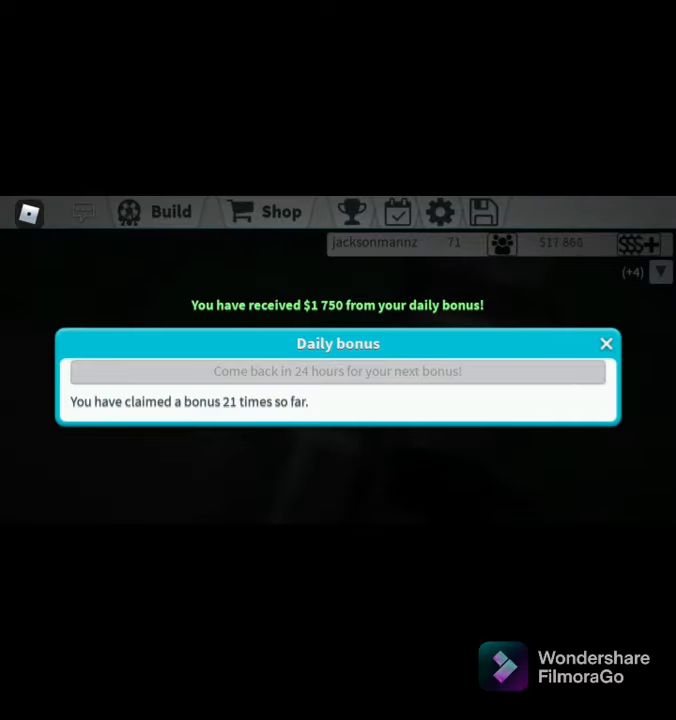
- Dismiss the bonus notice, browse path surfaces and place a trash can
left_click(605, 343)
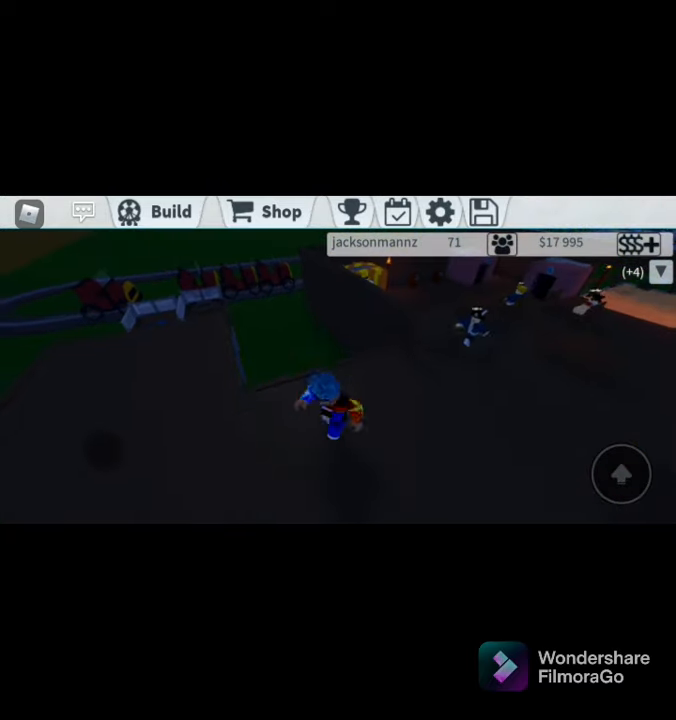
left_click(155, 211)
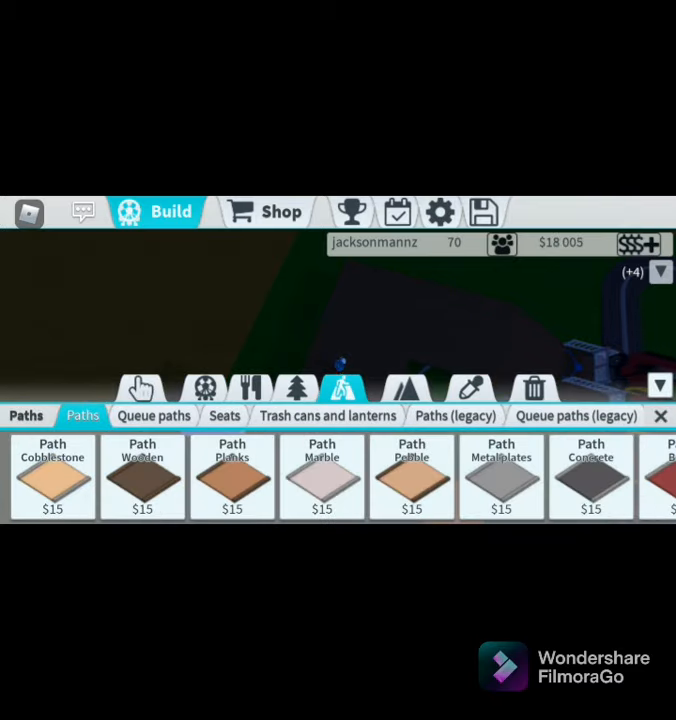
left_click(295, 390)
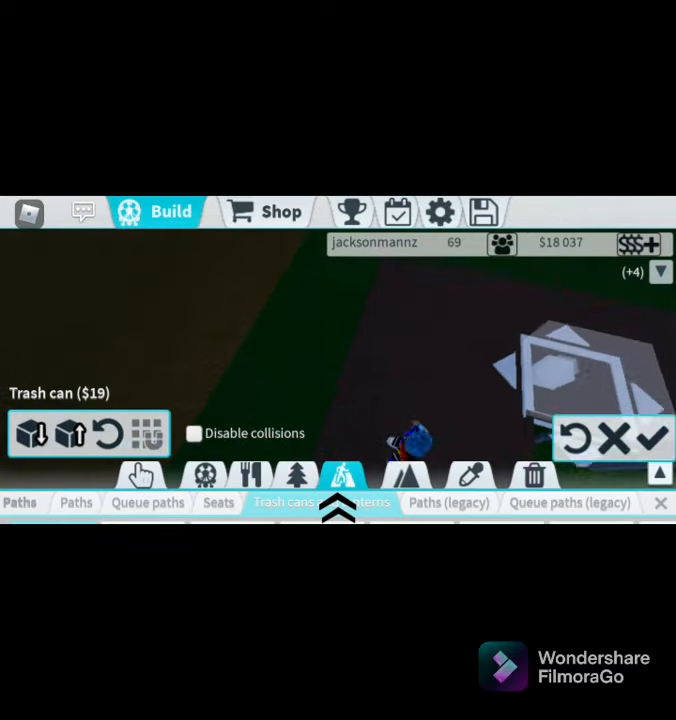
left_click(652, 437)
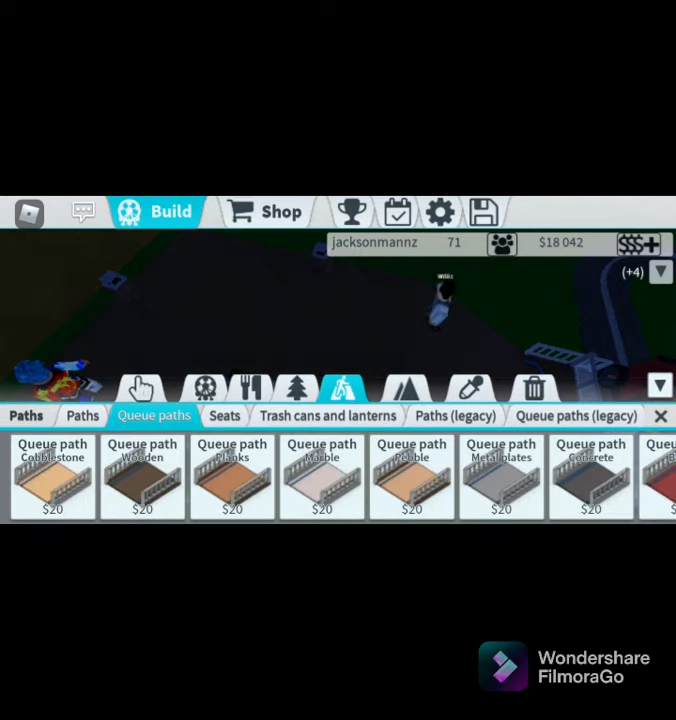
- Place three $40 Wall pieces around the grey structure
left_click(295, 389)
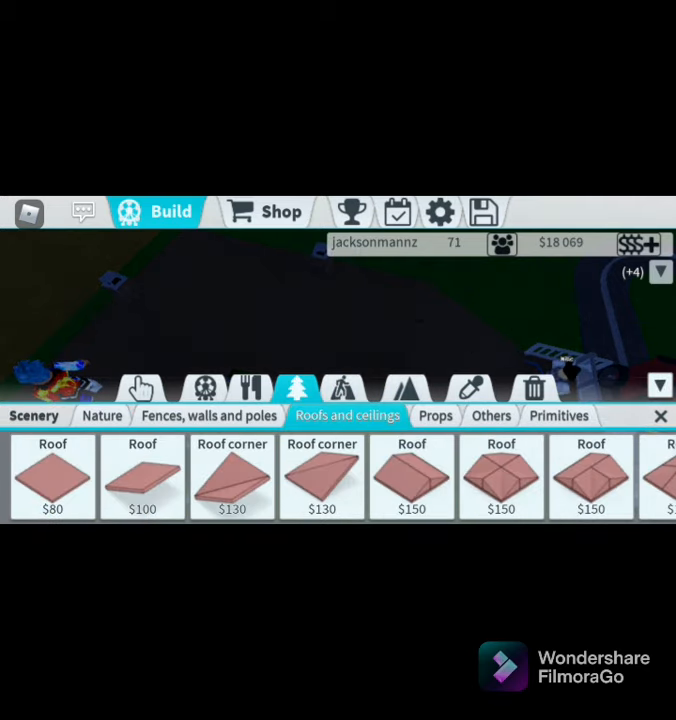
left_click(208, 415)
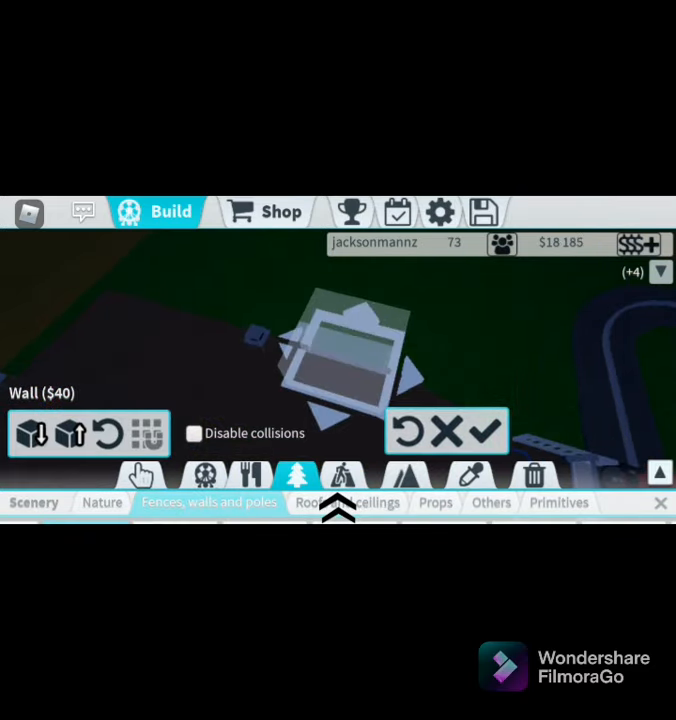
left_click(490, 438)
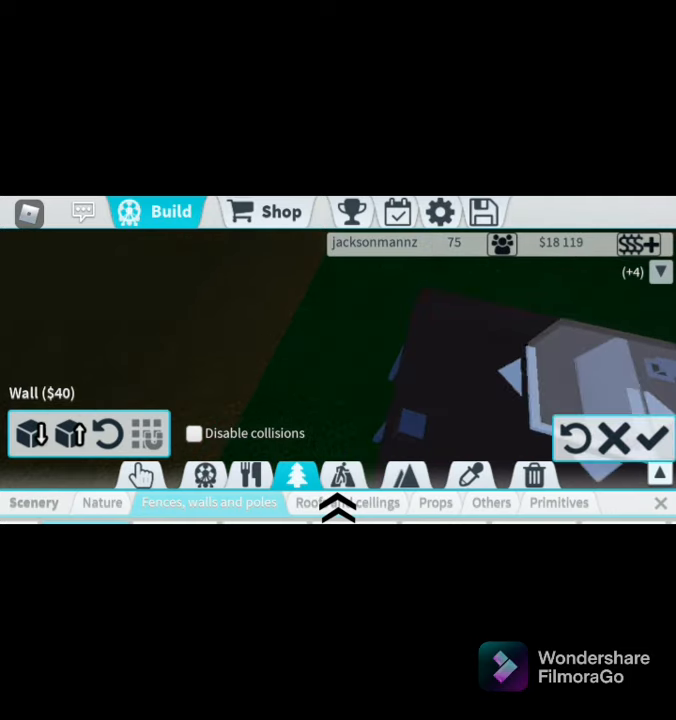
left_click(642, 439)
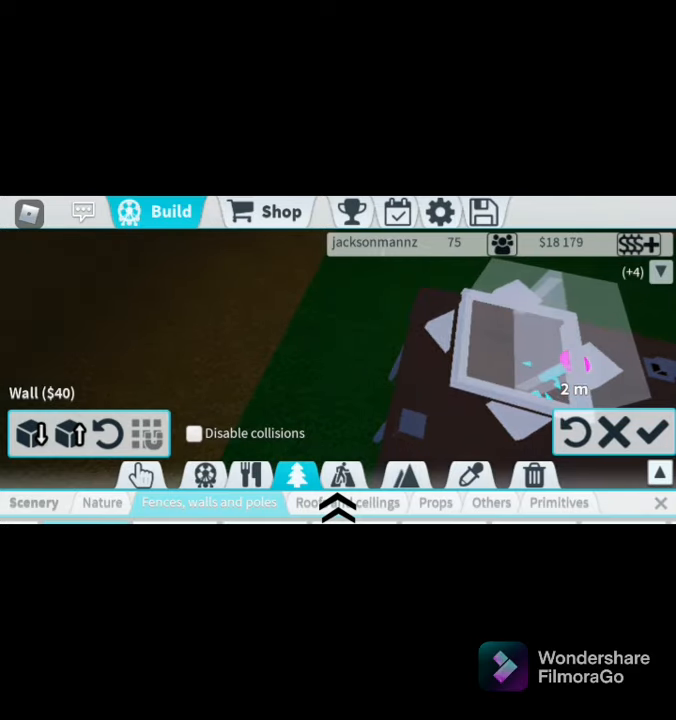
left_click(651, 432)
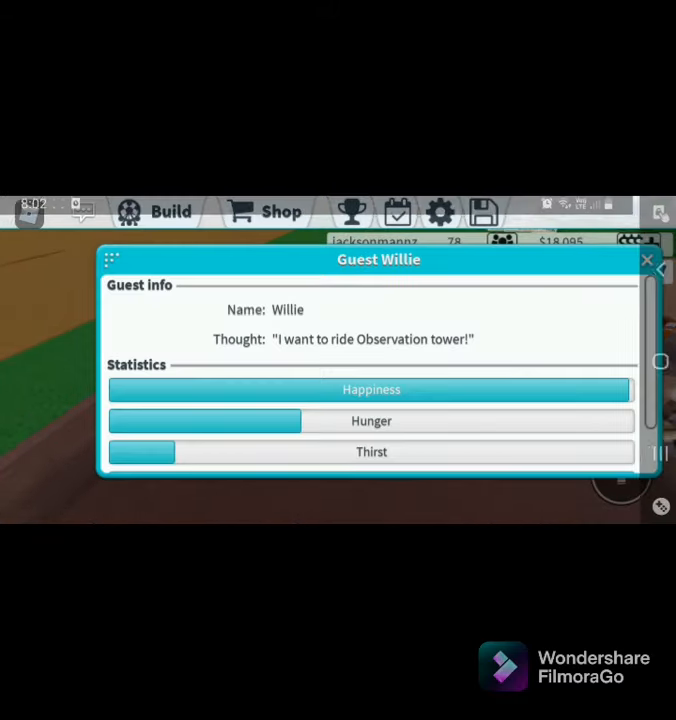
- Close the guest info panel, walk along the path and bring up the build catalogue
left_click(648, 260)
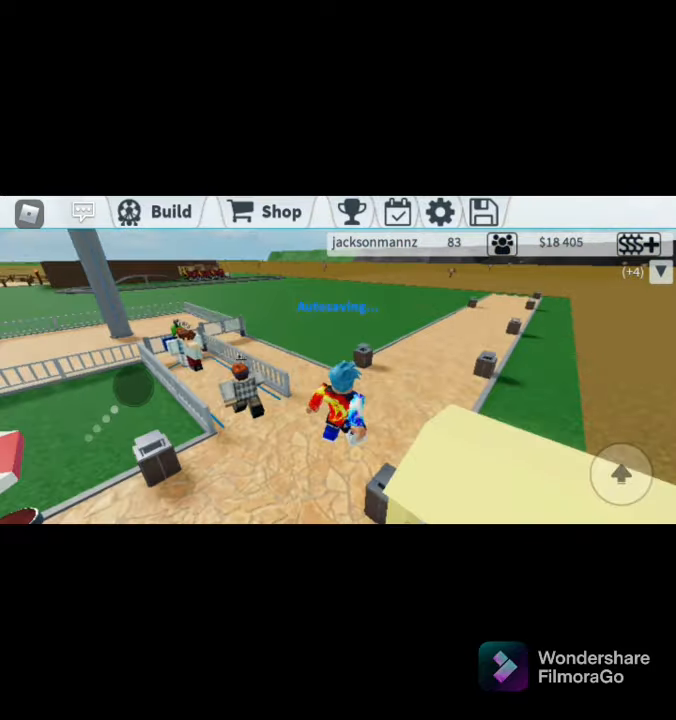
left_click(156, 211)
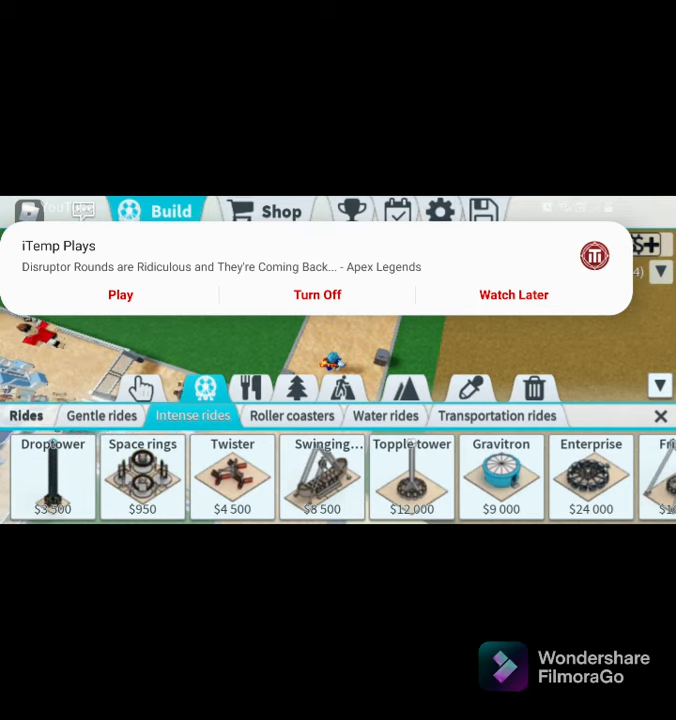
- Select the $7,000 Plane ride from Gentle rides and build it beside the path
left_click(101, 415)
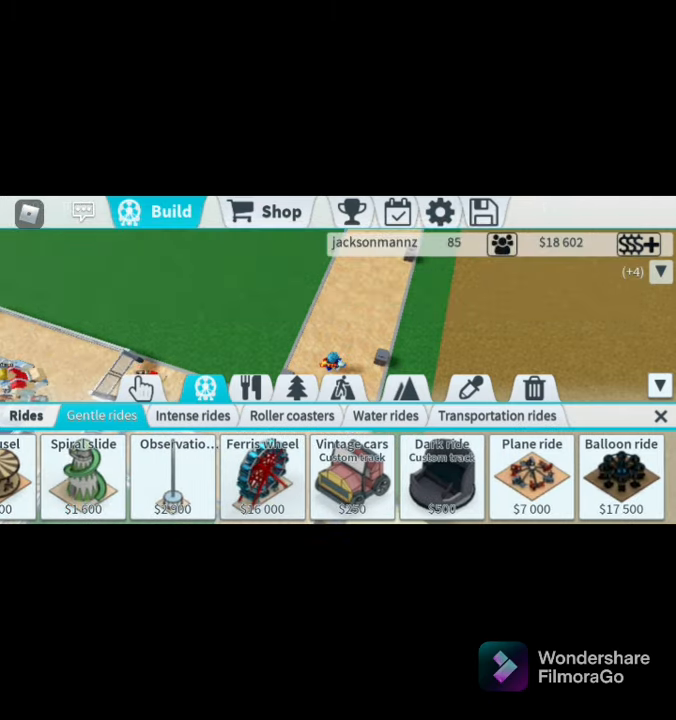
left_click(531, 478)
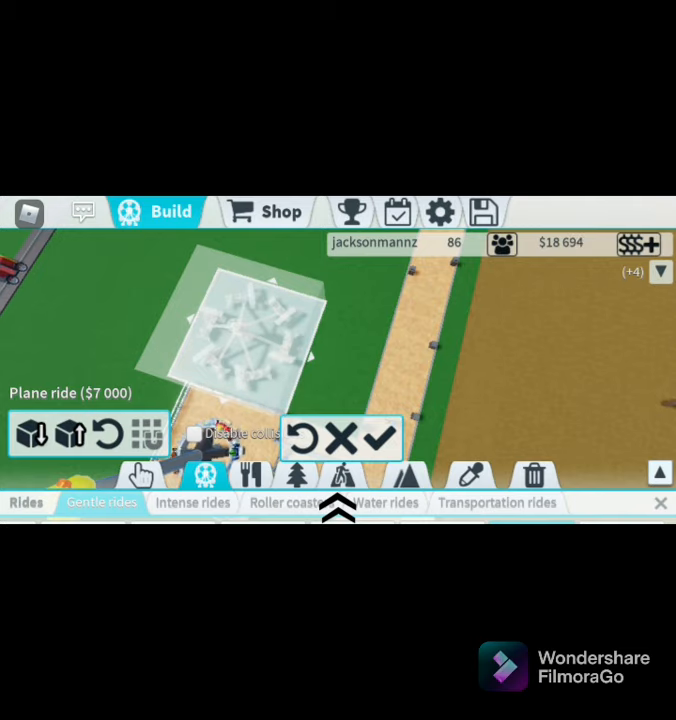
left_click(395, 440)
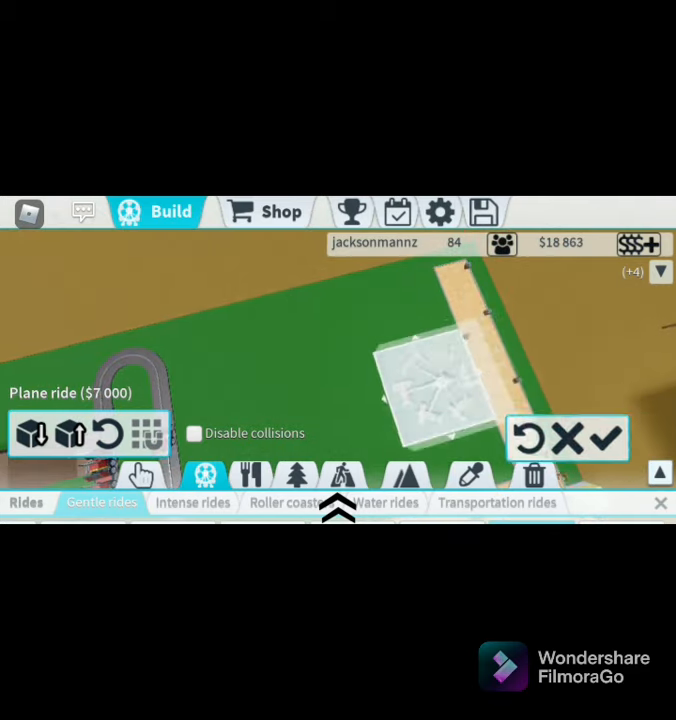
left_click(603, 439)
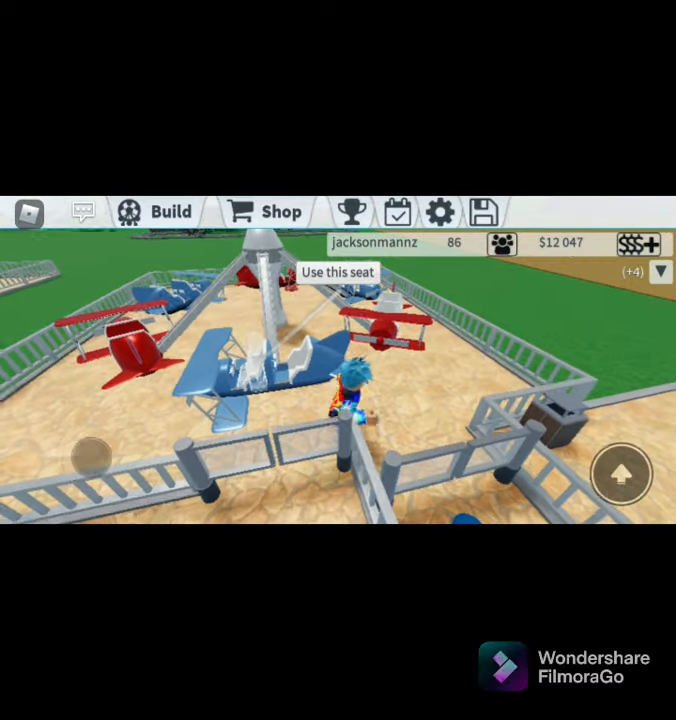
- Check the Plane ride is open at a $12 entry cost, then close its window
left_click(156, 211)
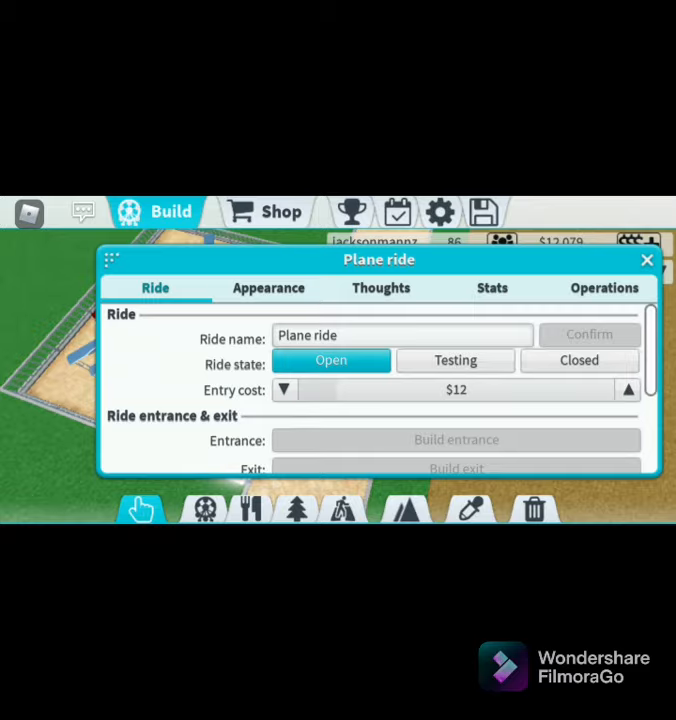
left_click(646, 260)
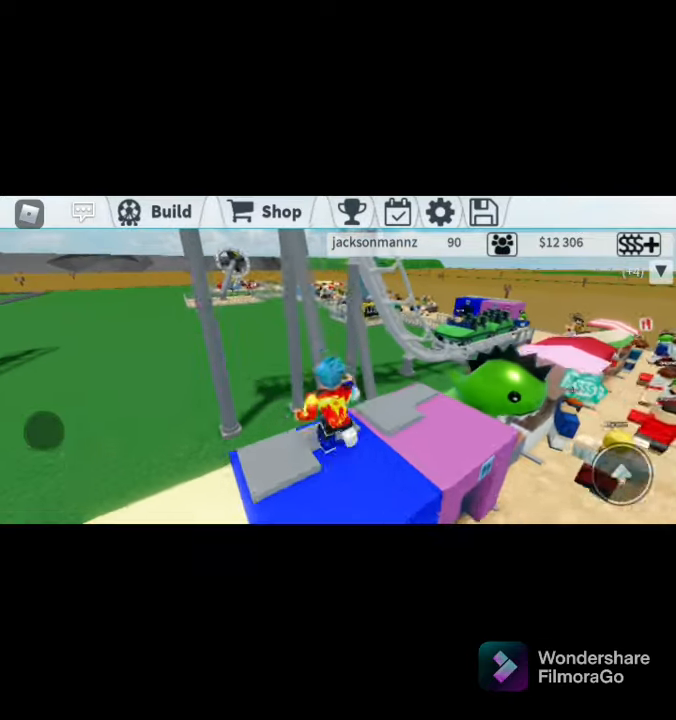
- Open the Build catalogue's path pieces and scroll through the available path types
left_click(160, 211)
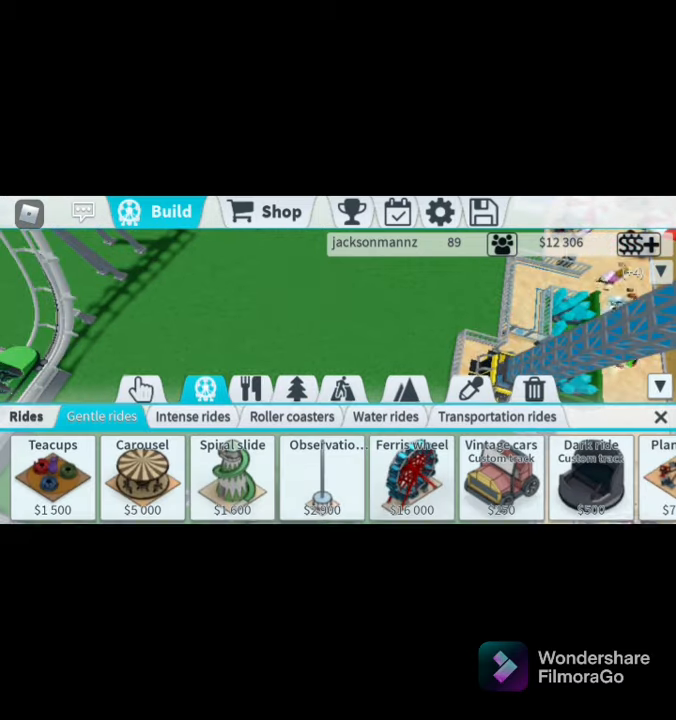
left_click(343, 390)
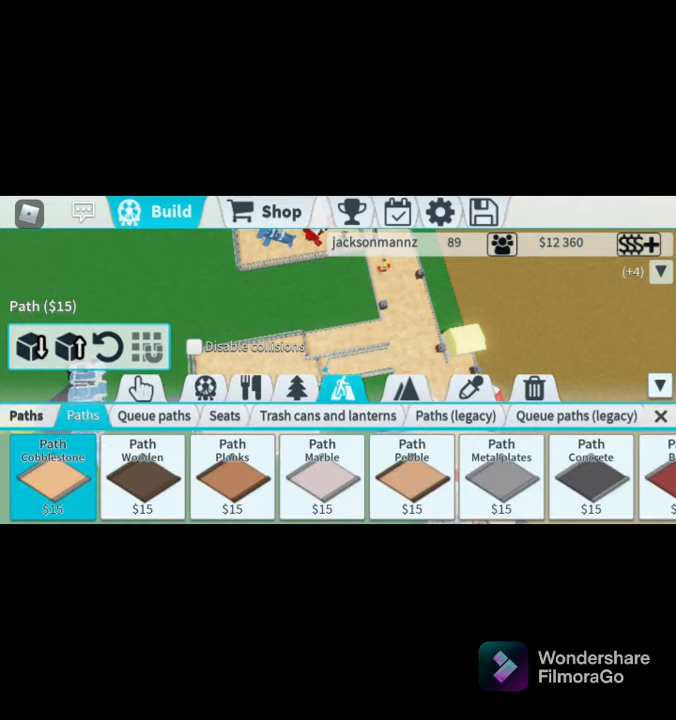
scroll("right", 3)
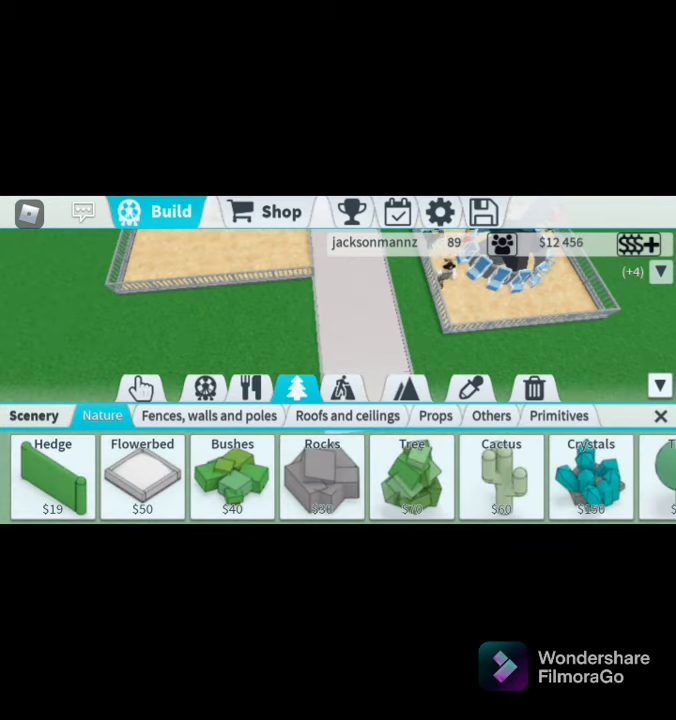
- Place $30 Rocks on the grass along both sides of the grey path
scroll("left", 3)
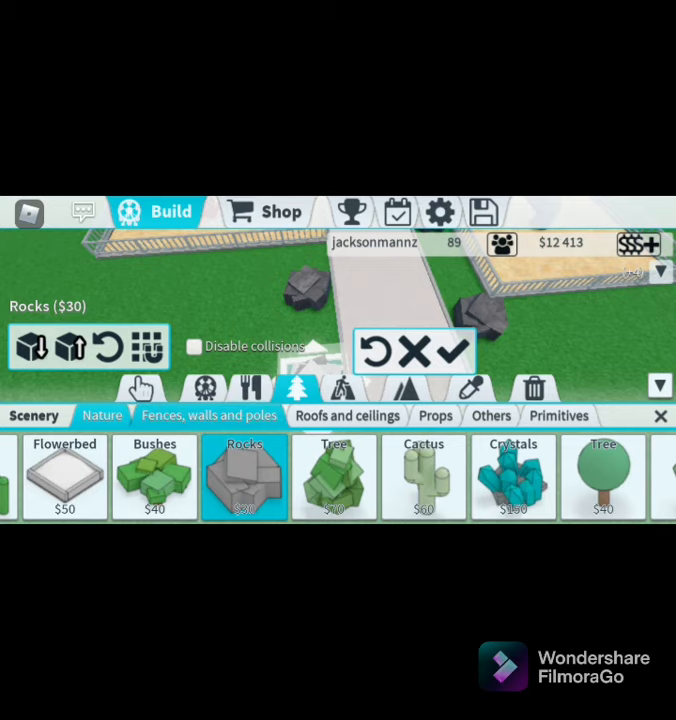
left_click(208, 415)
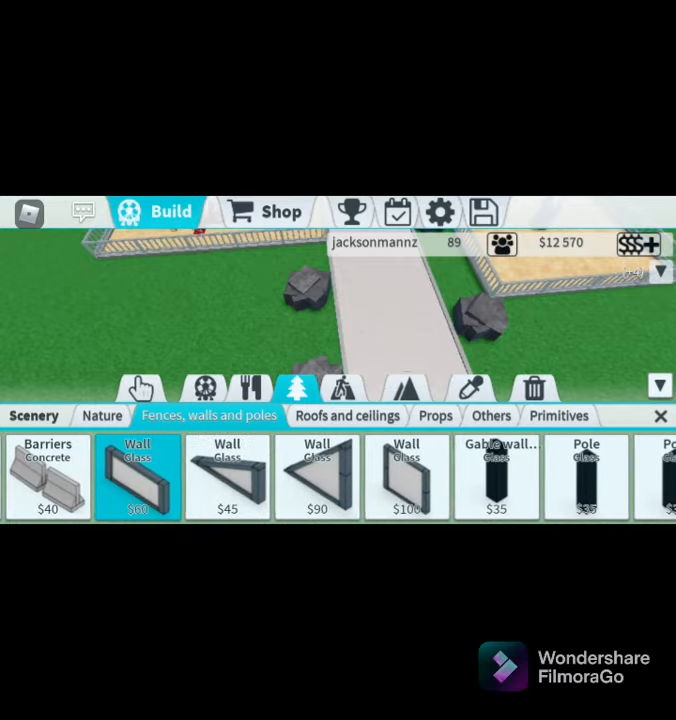
- Scroll the glass fences, walls and poles and select the Gable wall (Glass)
scroll("left", 3)
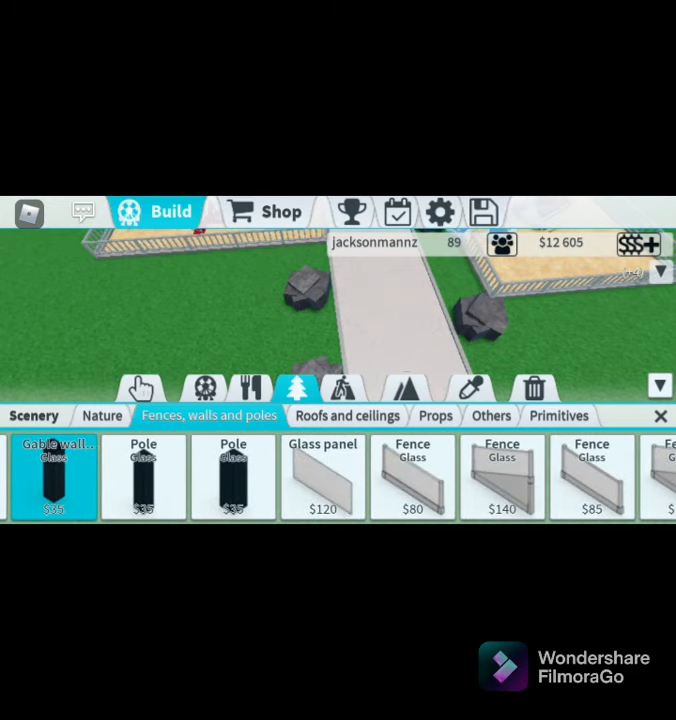
left_click(322, 477)
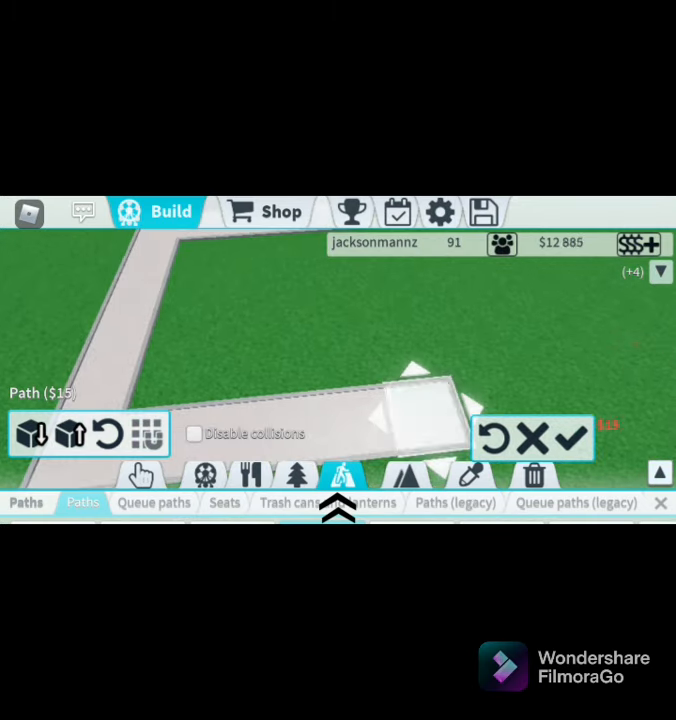
- Extend the path two more tiles to the right and switch to path pieces
left_click(631, 438)
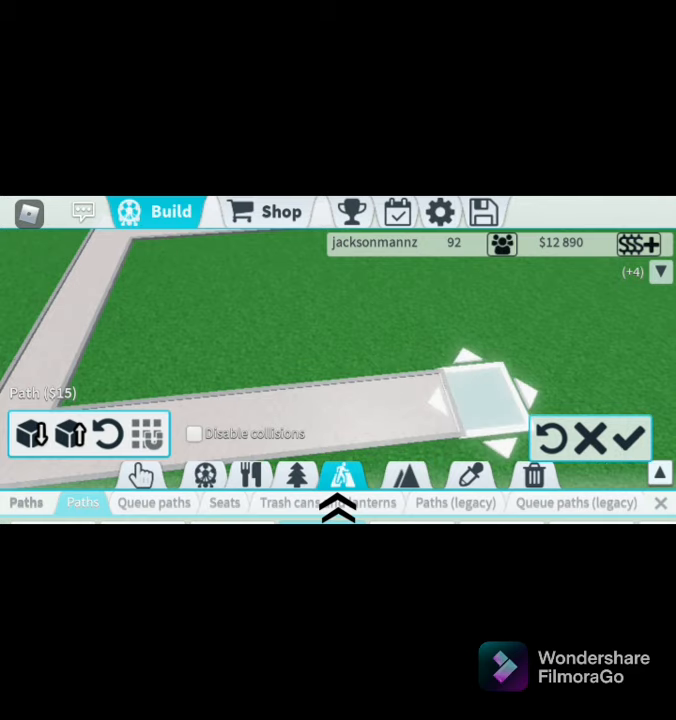
left_click(628, 438)
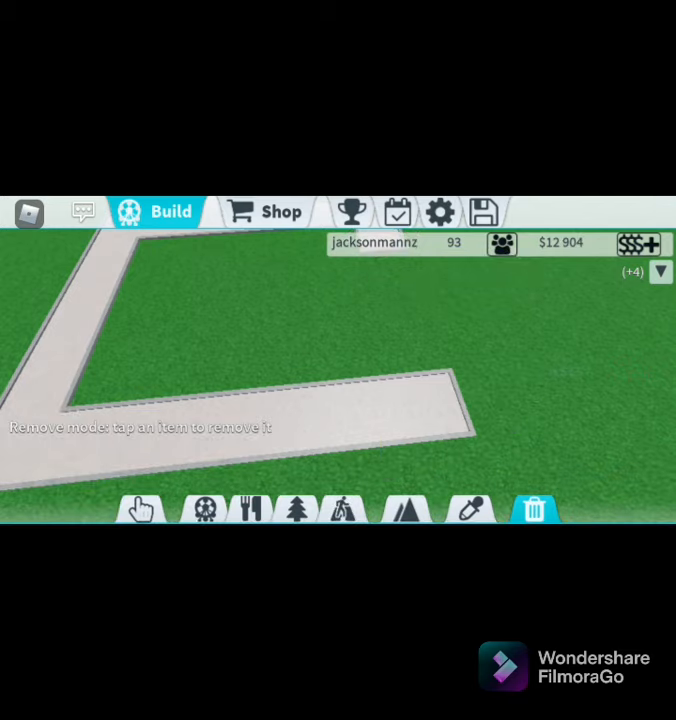
left_click(345, 476)
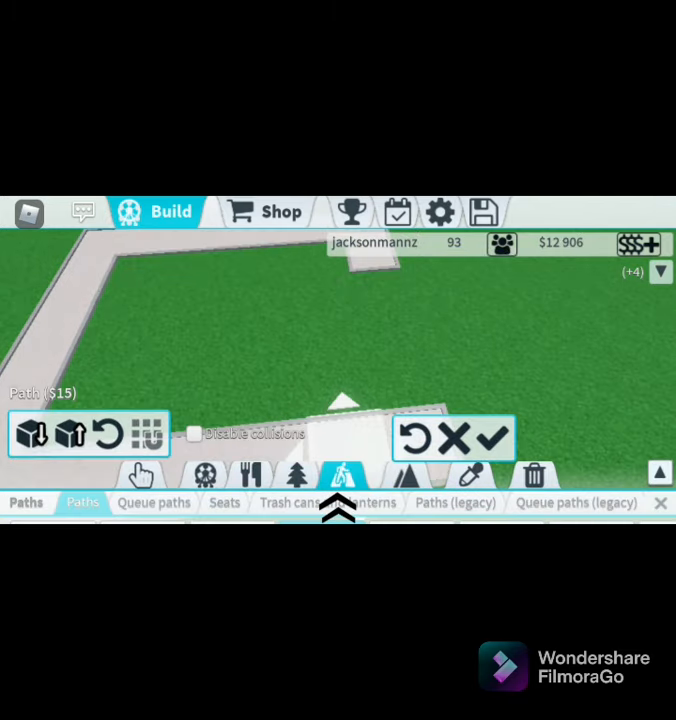
- Place a $15 path piece to close the loop around the grass patch
left_click(490, 438)
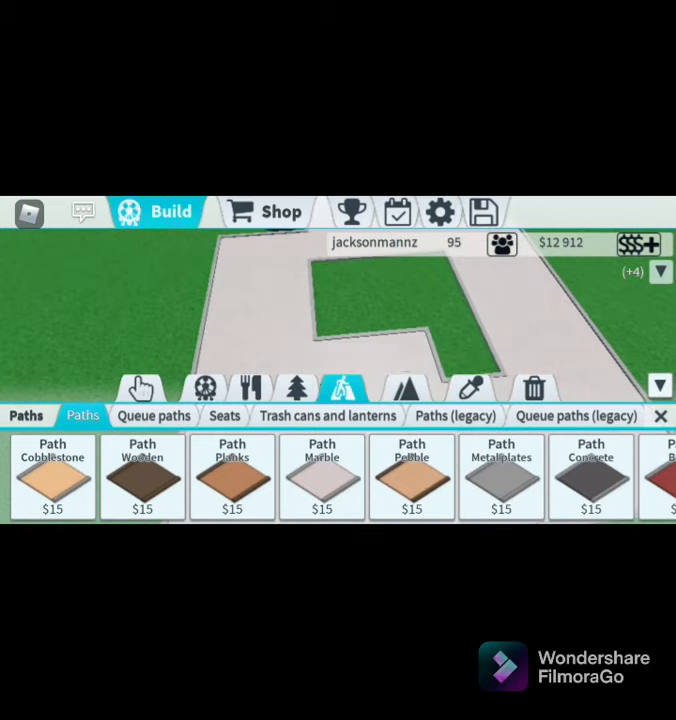
- Move from the Seats tab to the Consumption food and drink stalls category
left_click(52, 477)
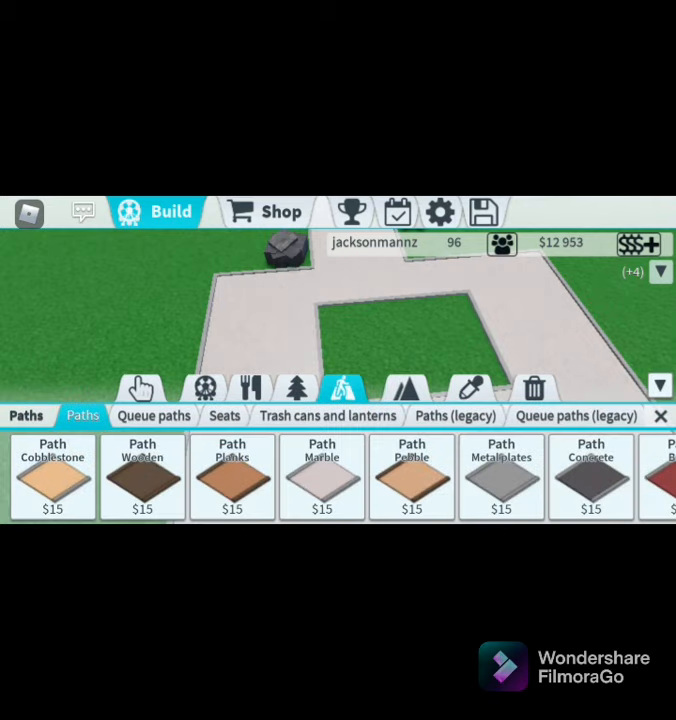
left_click(52, 478)
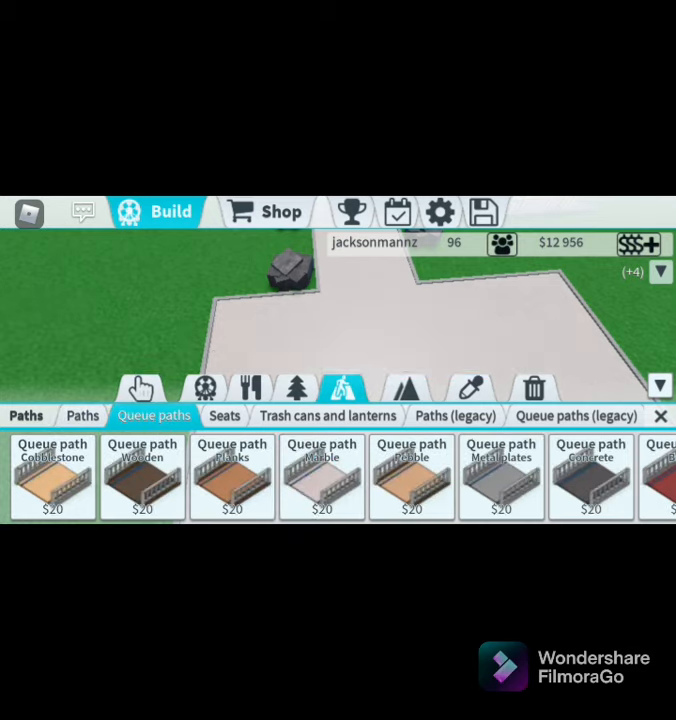
left_click(224, 415)
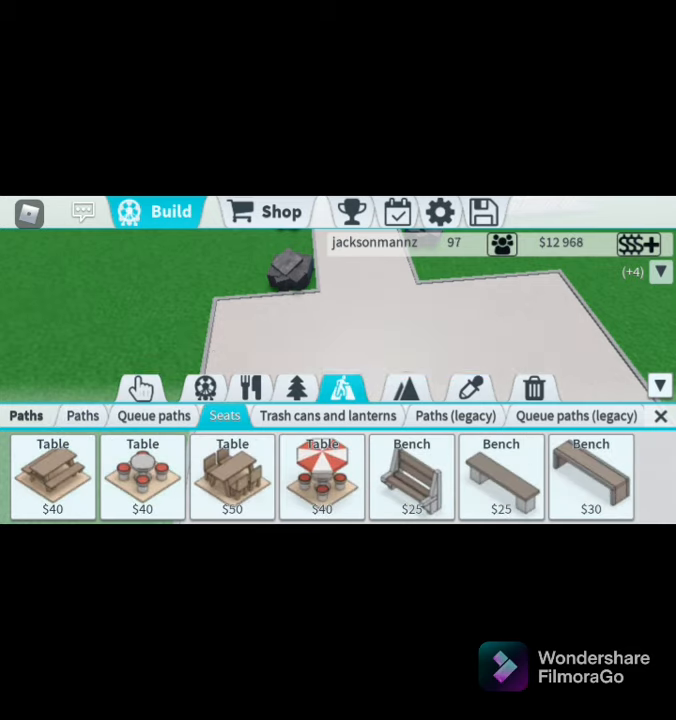
left_click(250, 388)
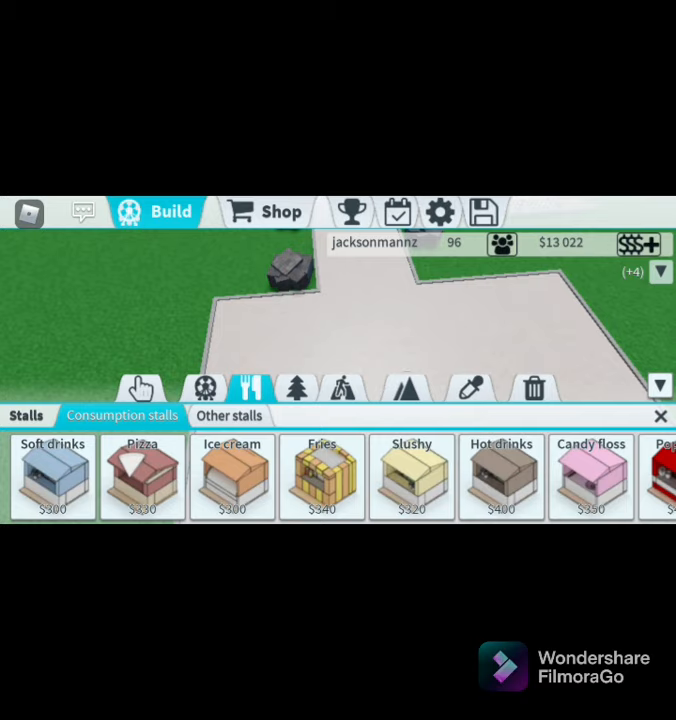
- Place soft drinks, pizza, ice cream and burger stalls in a row beside the plaza
left_click(231, 477)
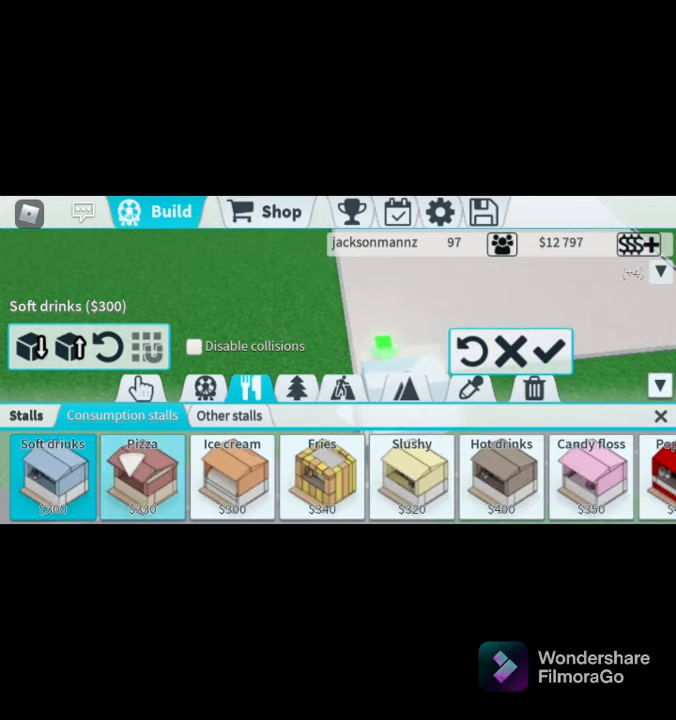
left_click(141, 477)
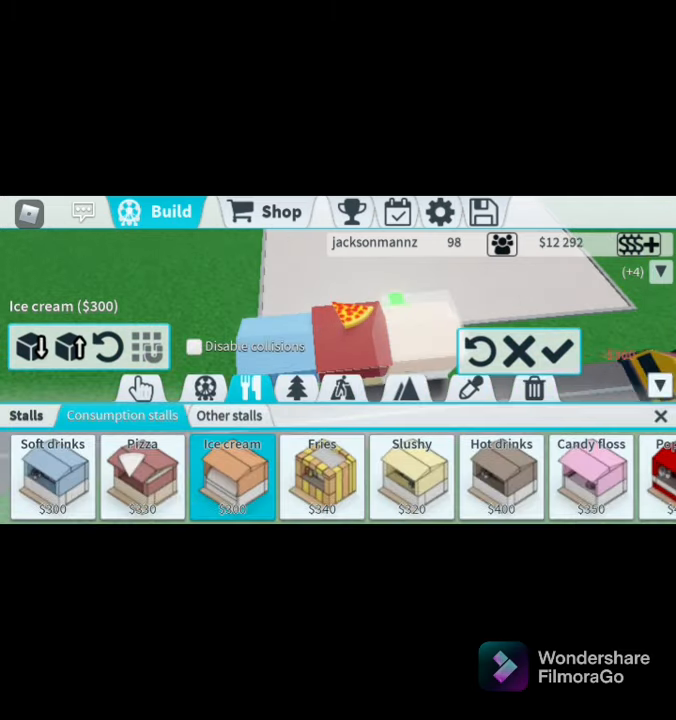
left_click(321, 477)
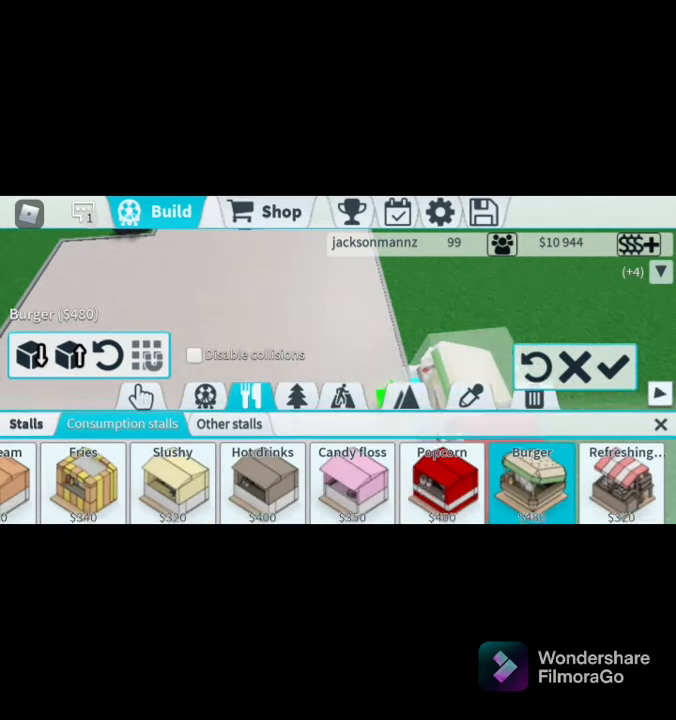
left_click(622, 485)
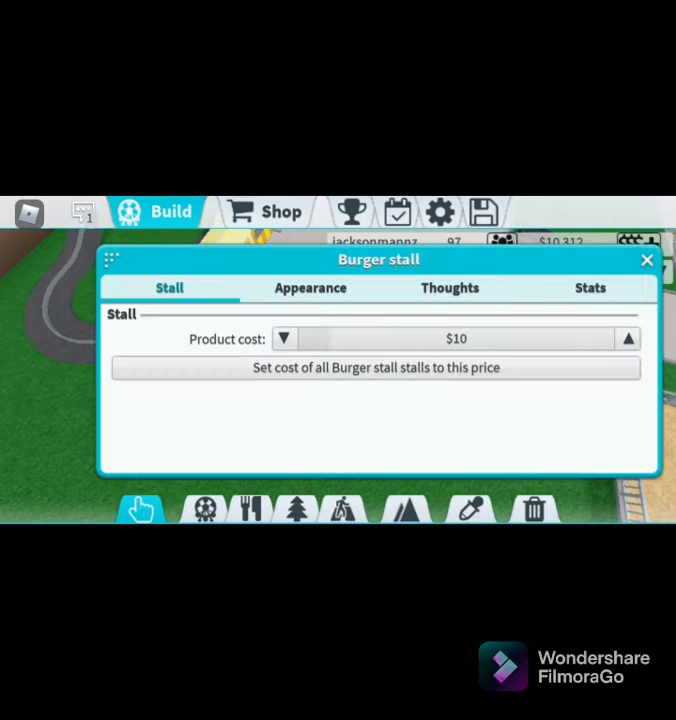
- Check the popcorn and candy floss stalls, then lower hot drinks to $1
left_click(284, 338)
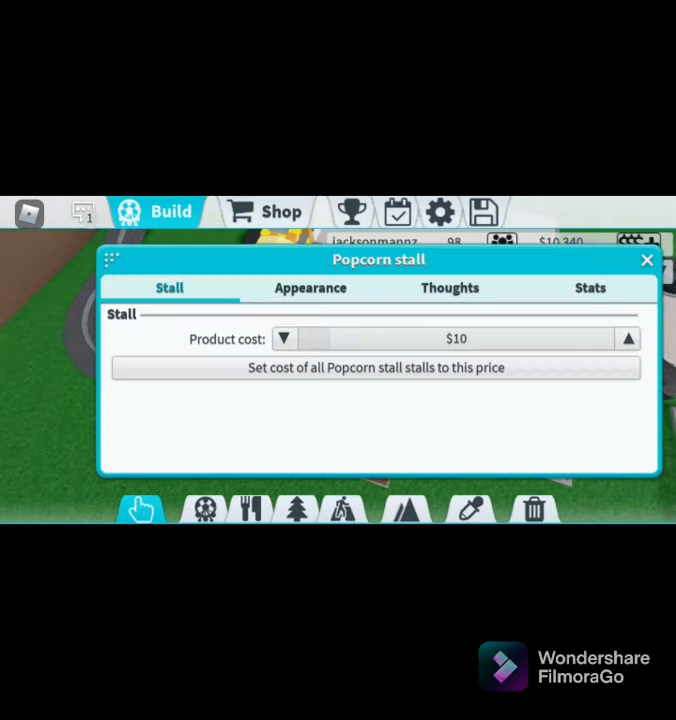
left_click(284, 338)
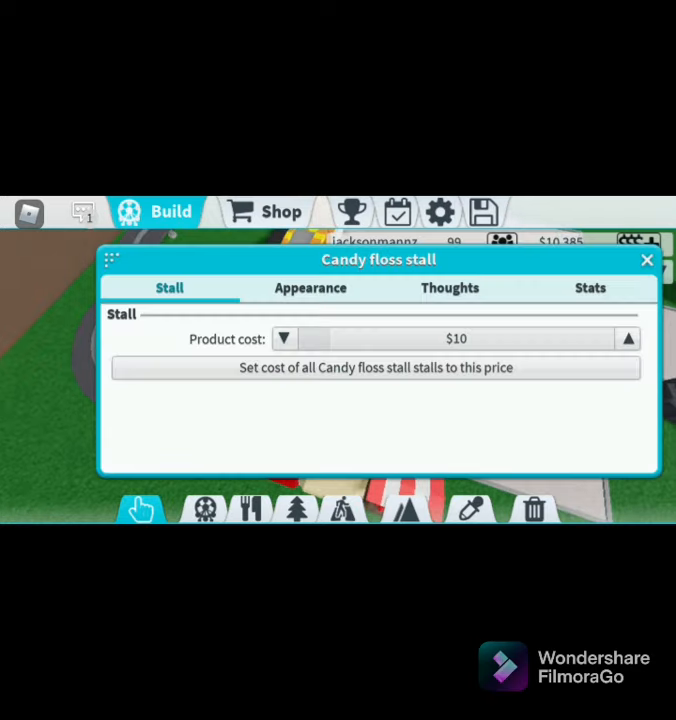
left_click(284, 338)
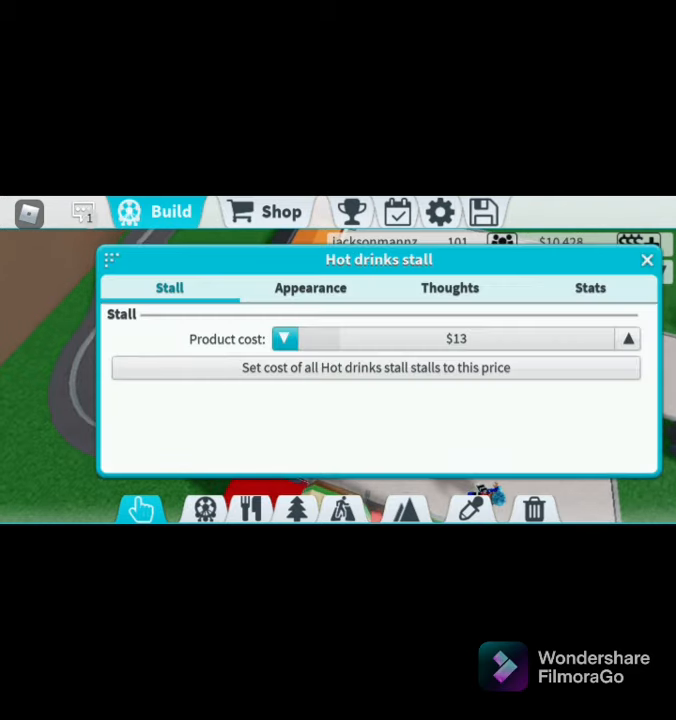
left_click(285, 338)
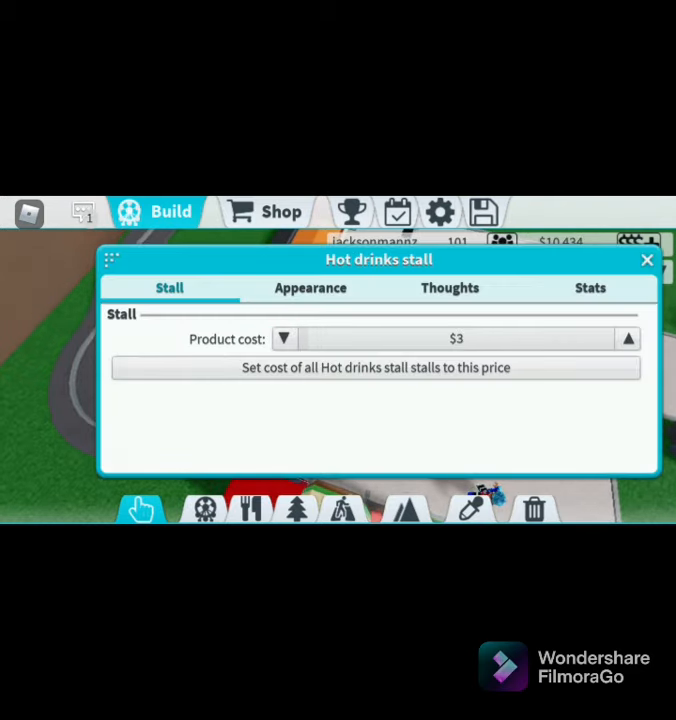
- Lower the pizza price to $2 and apply it to all pizza stalls
left_click(646, 260)
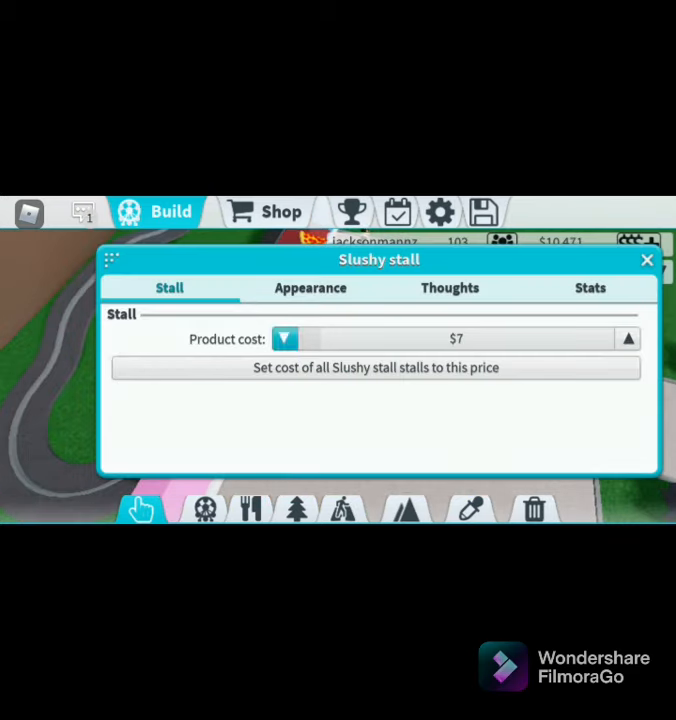
left_click(646, 260)
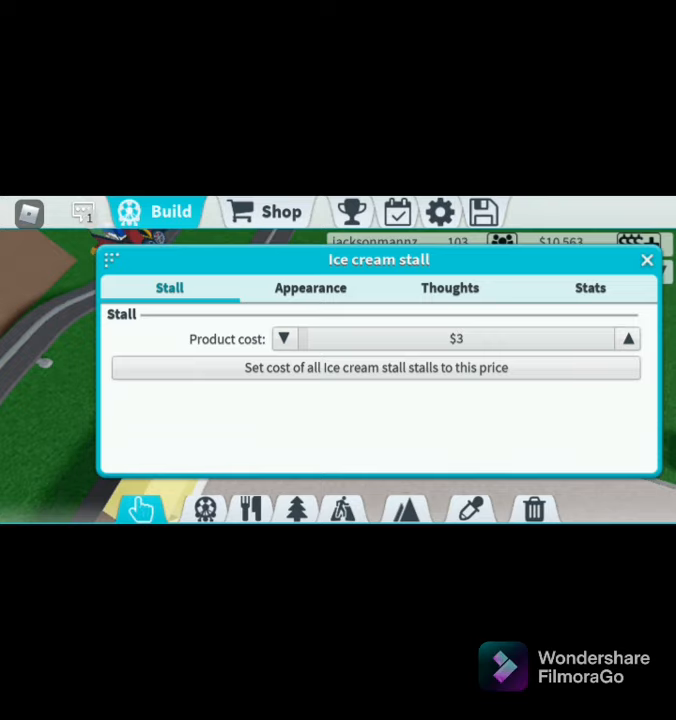
left_click(284, 338)
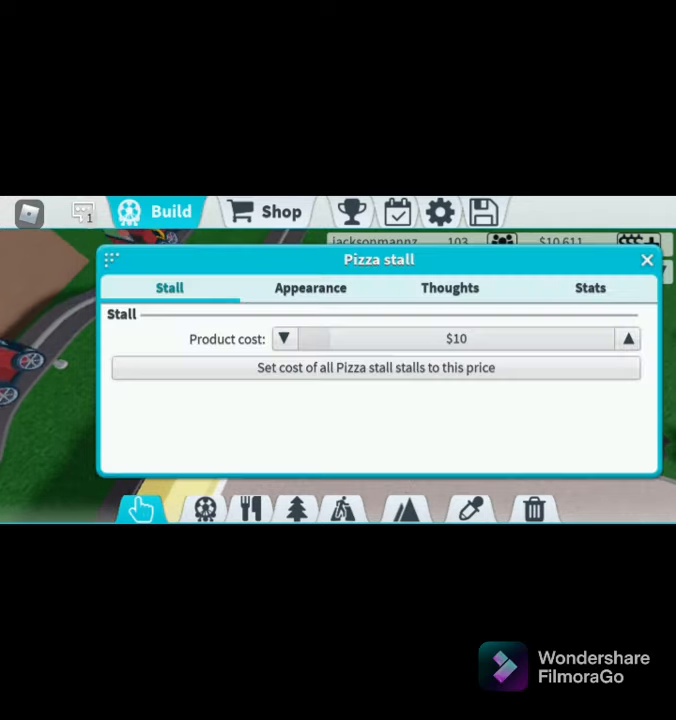
left_click(284, 338)
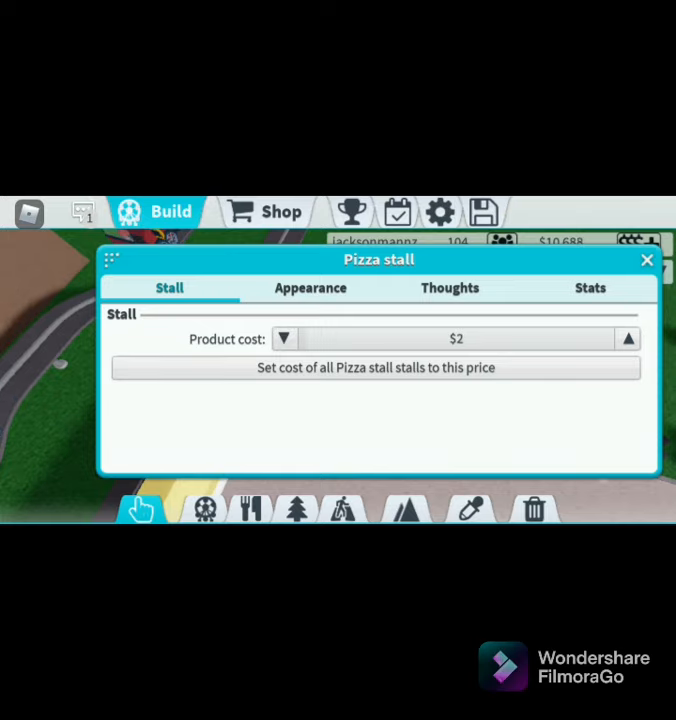
left_click(376, 368)
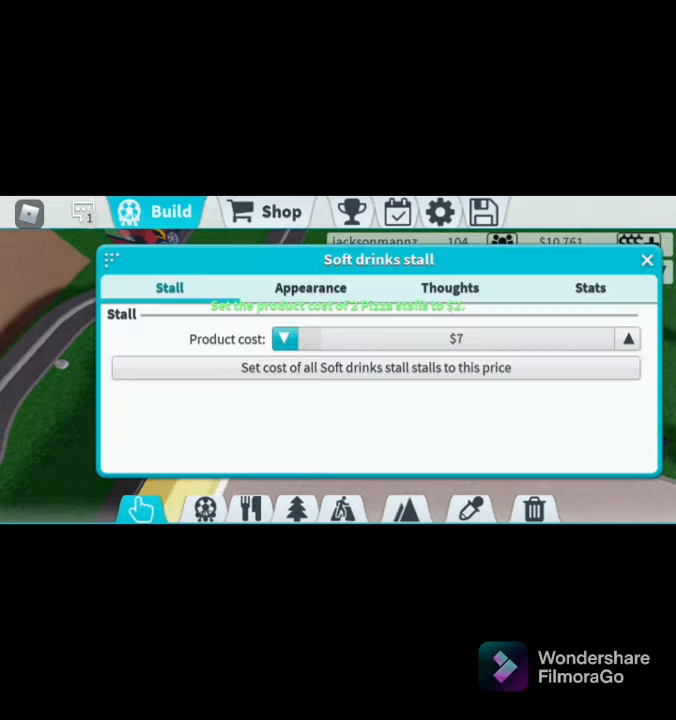
- Lower the soft drinks price, apply it to all stalls, and close the settings
left_click(284, 339)
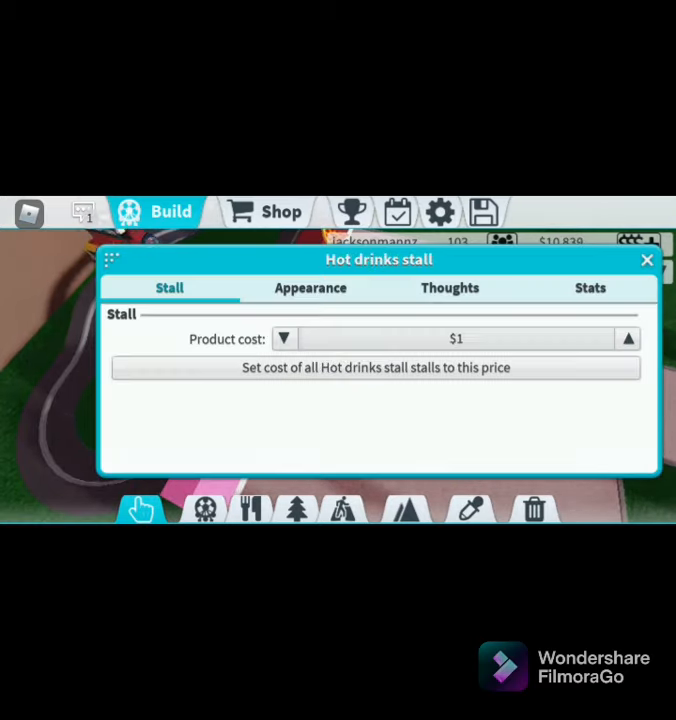
left_click(377, 368)
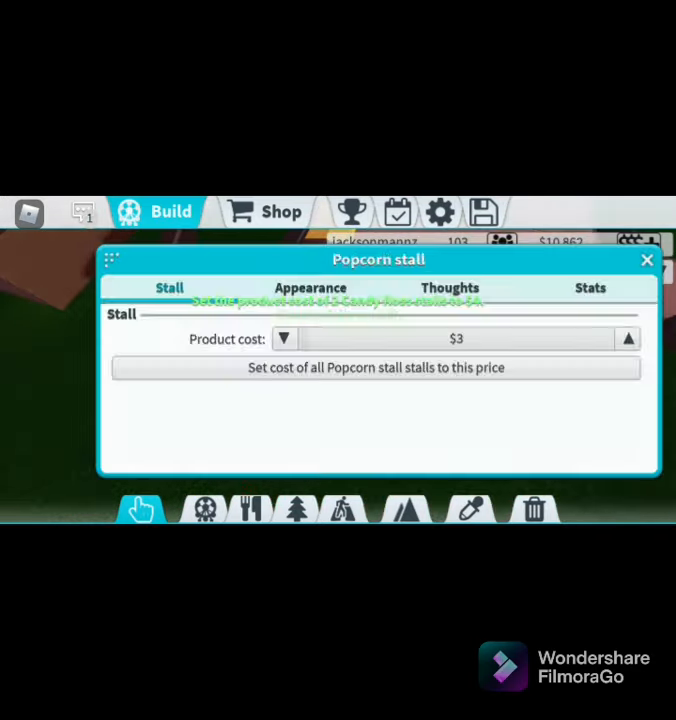
left_click(378, 368)
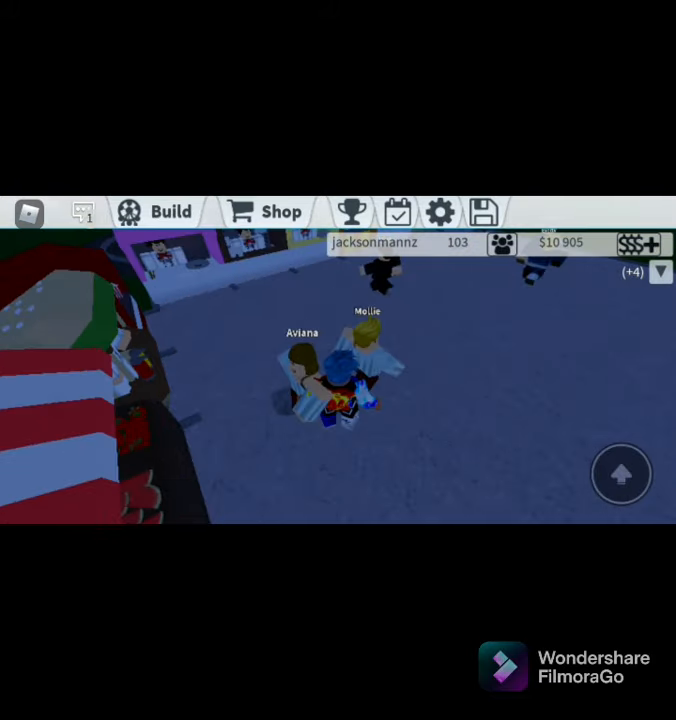
- Open Build, dismiss the Rides panel and bring up Scenery > Nature
left_click(171, 211)
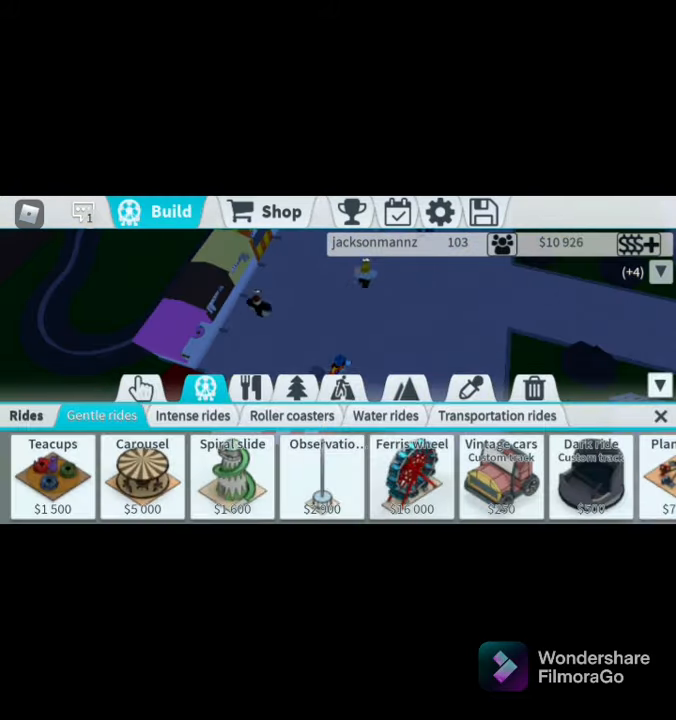
left_click(295, 388)
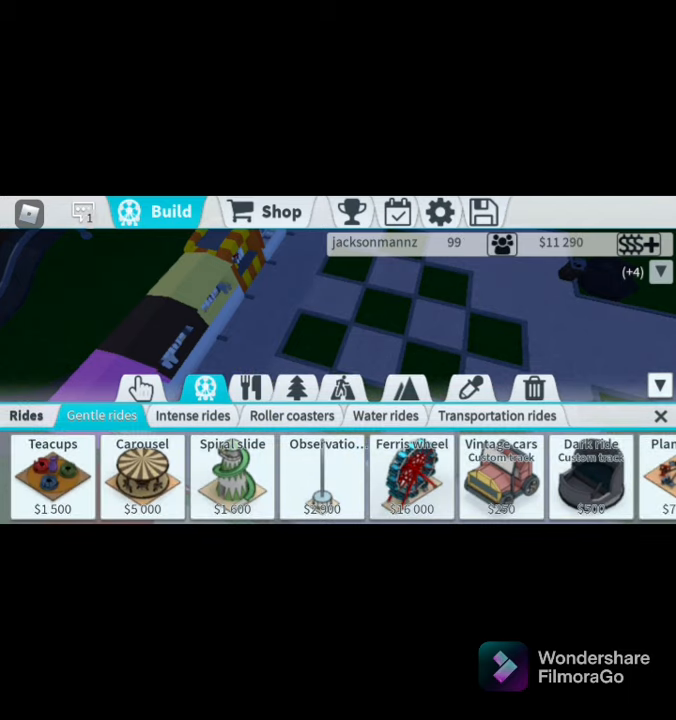
left_click(343, 389)
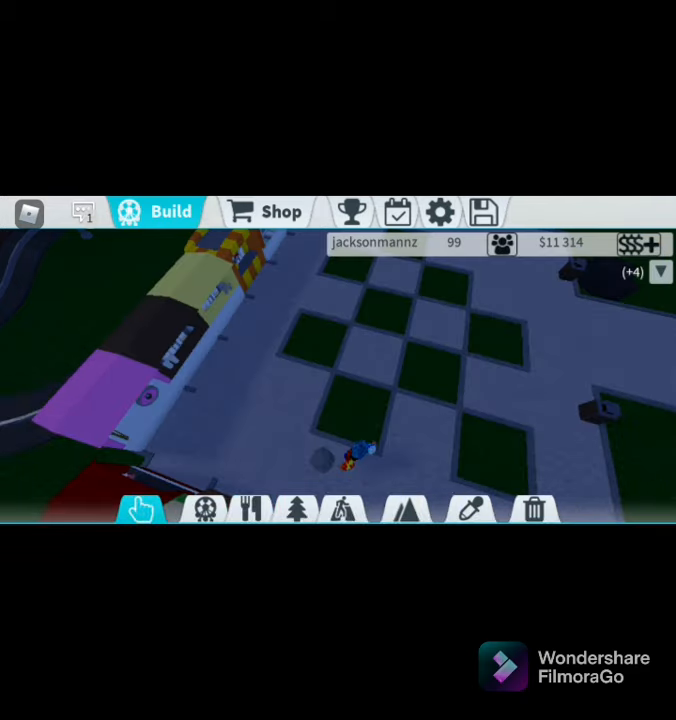
left_click(296, 510)
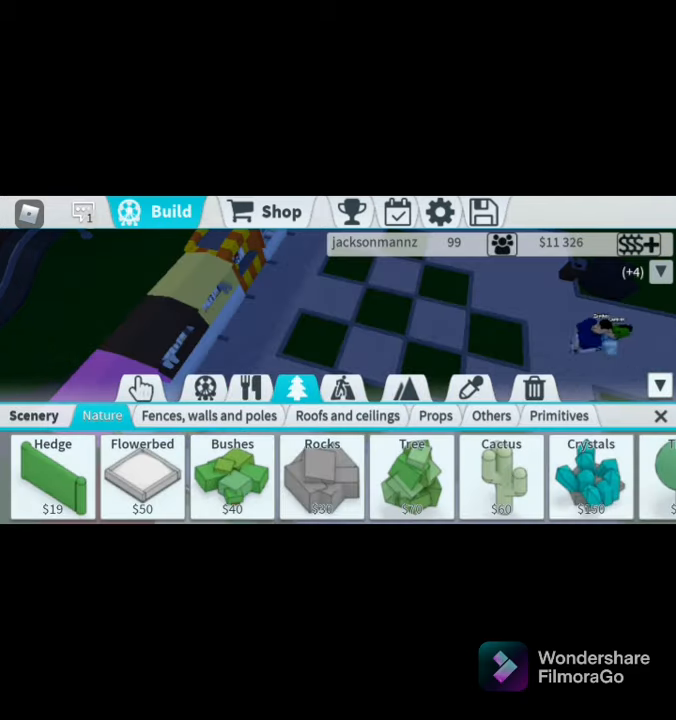
- Place several $40 red-and-white umbrella tables across the plaza, then exit Build mode
left_click(344, 389)
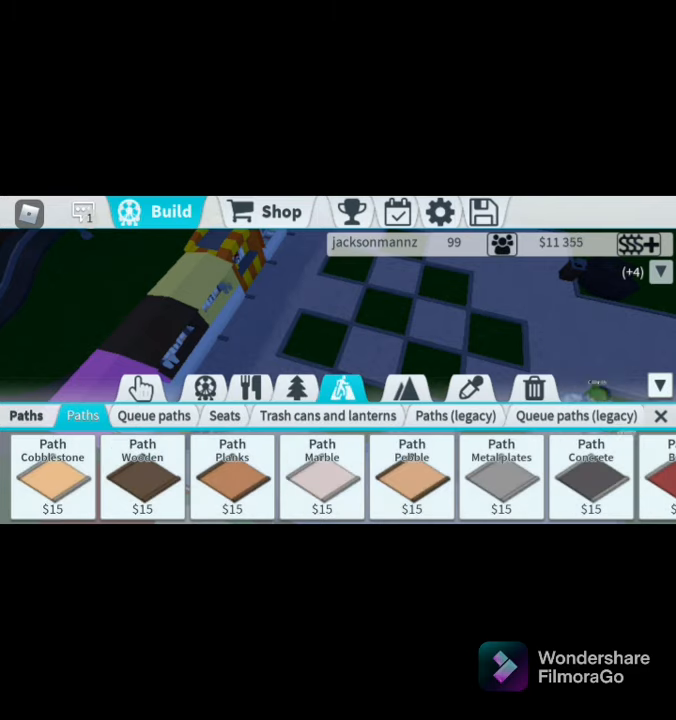
left_click(224, 415)
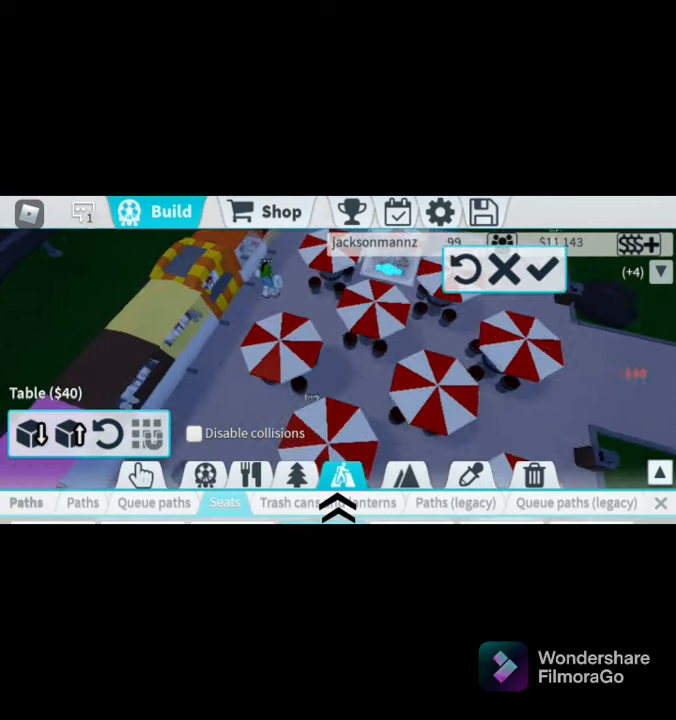
left_click(540, 271)
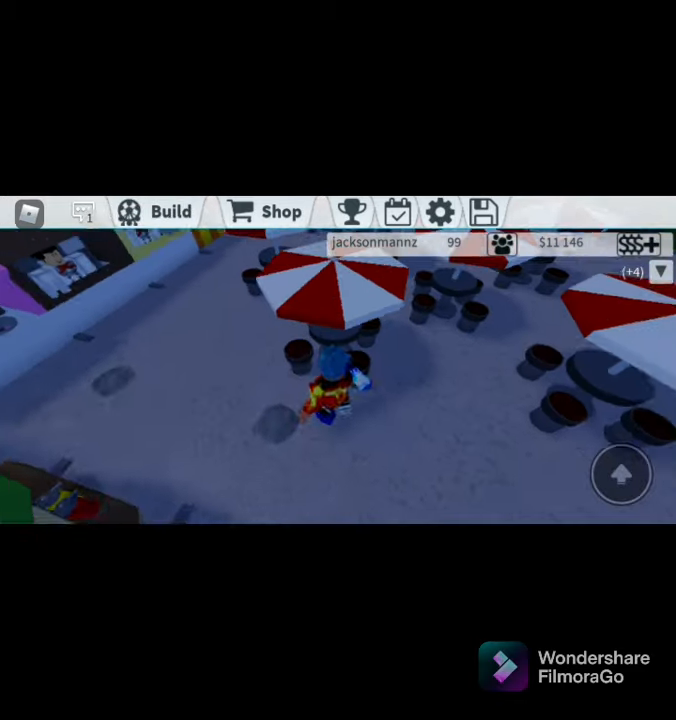